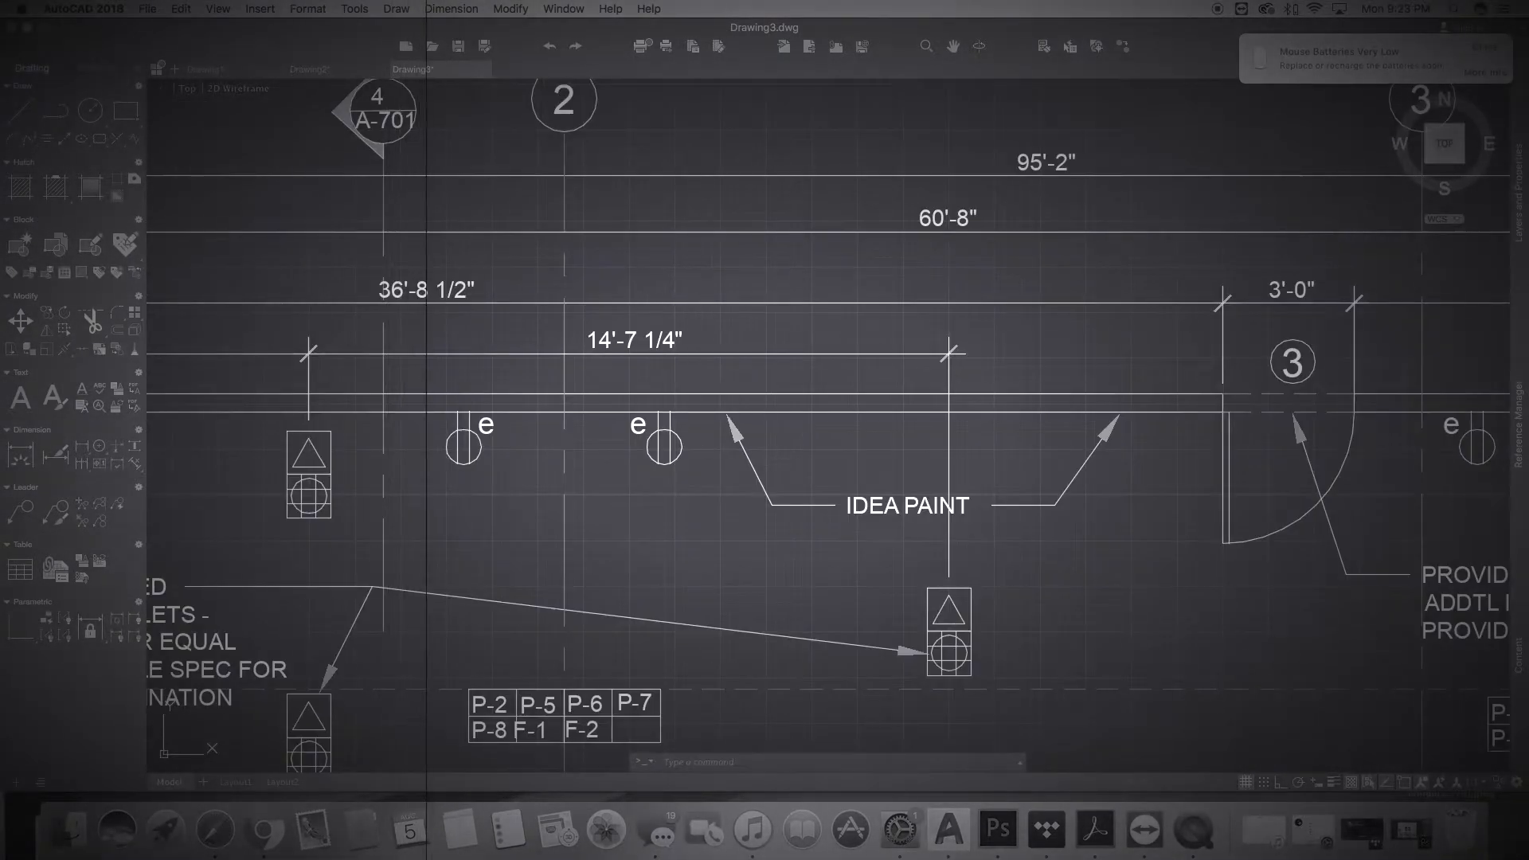
Open the File menu from the AutoCAD menu bar.
{"action": "left_click", "coordinate": [147, 9]}
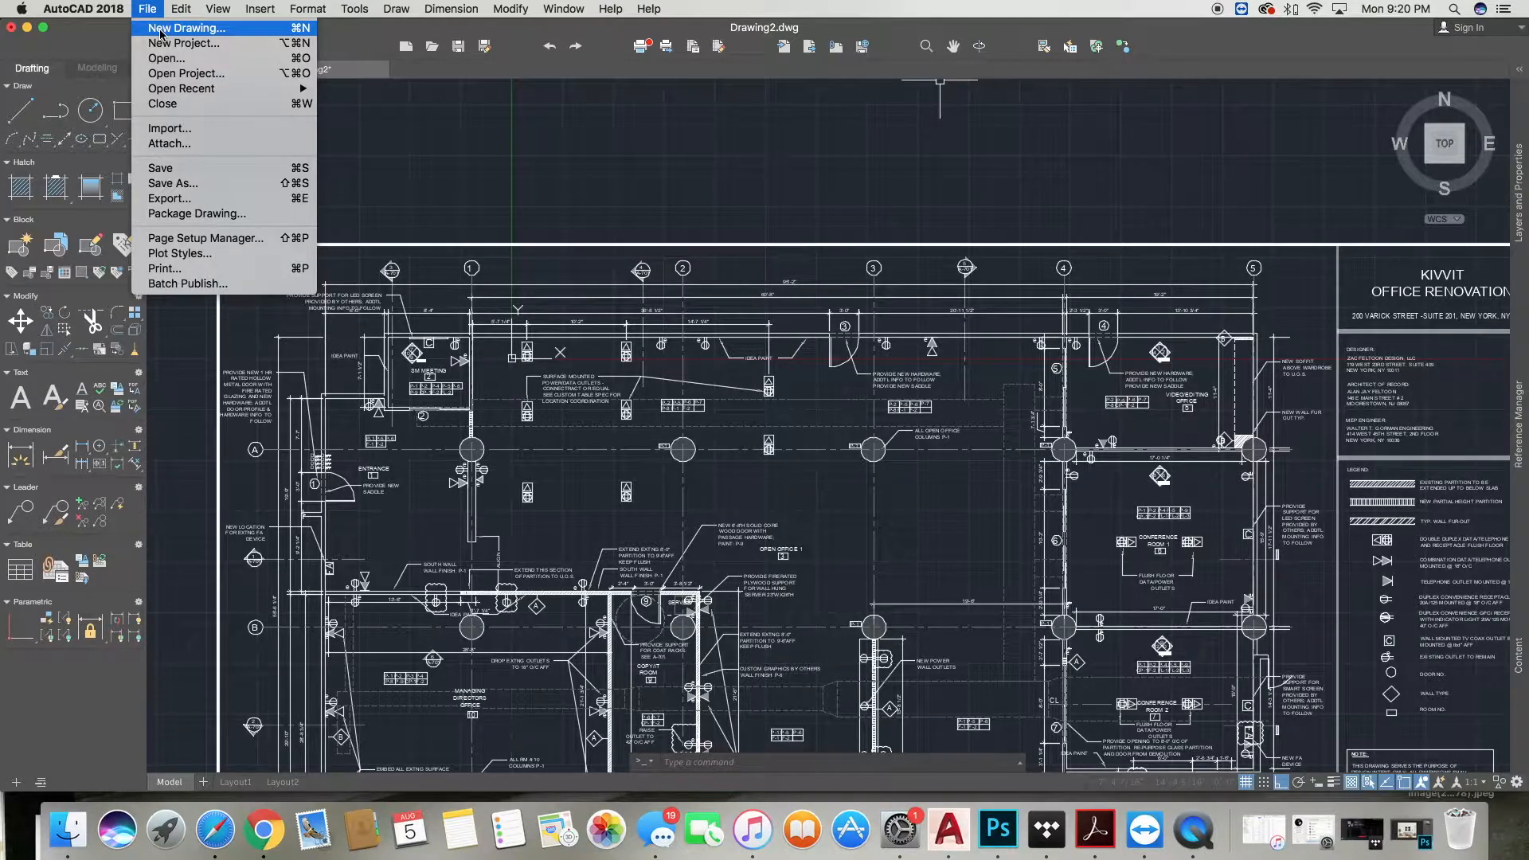
Create a new blank drawing, Drawing3, from the acad.dwt template.
{"action": "left_click", "coordinate": [186, 27]}
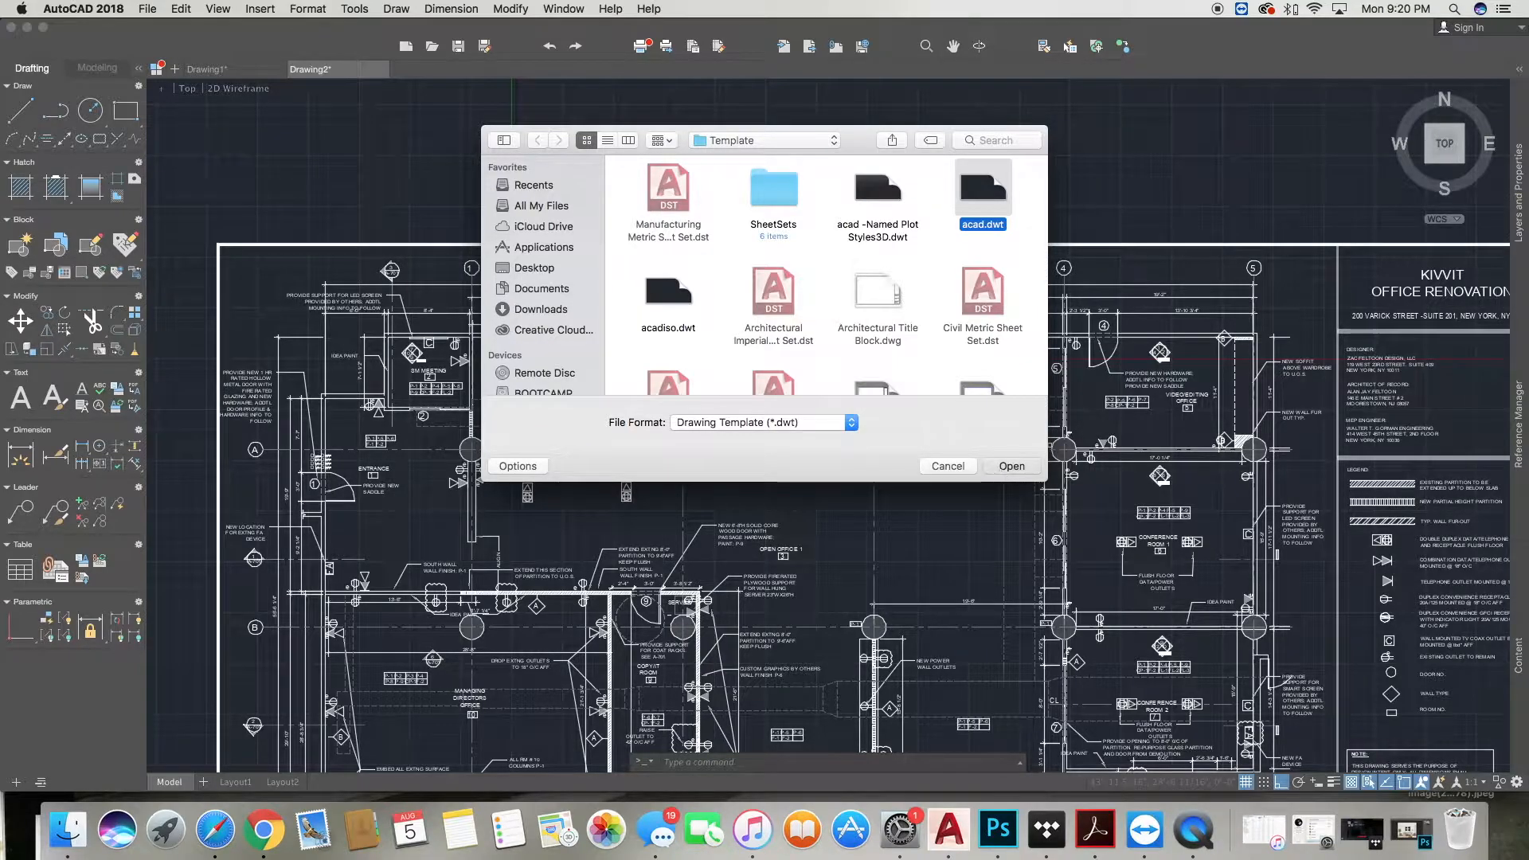
{"action": "left_click", "coordinate": [1010, 465]}
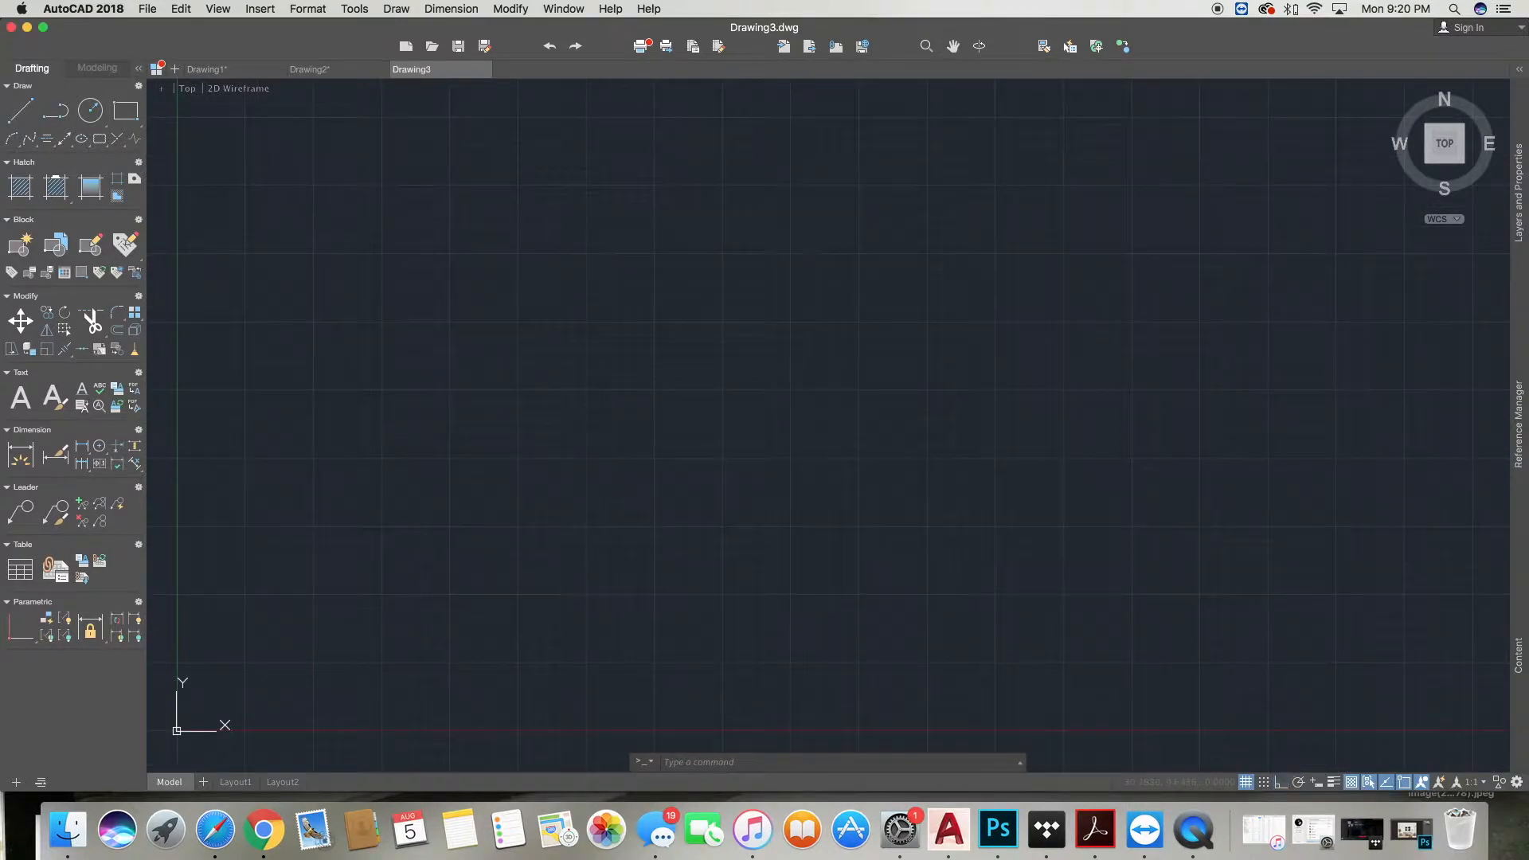
{"action": "mouse_move", "coordinate": [495, 294]}
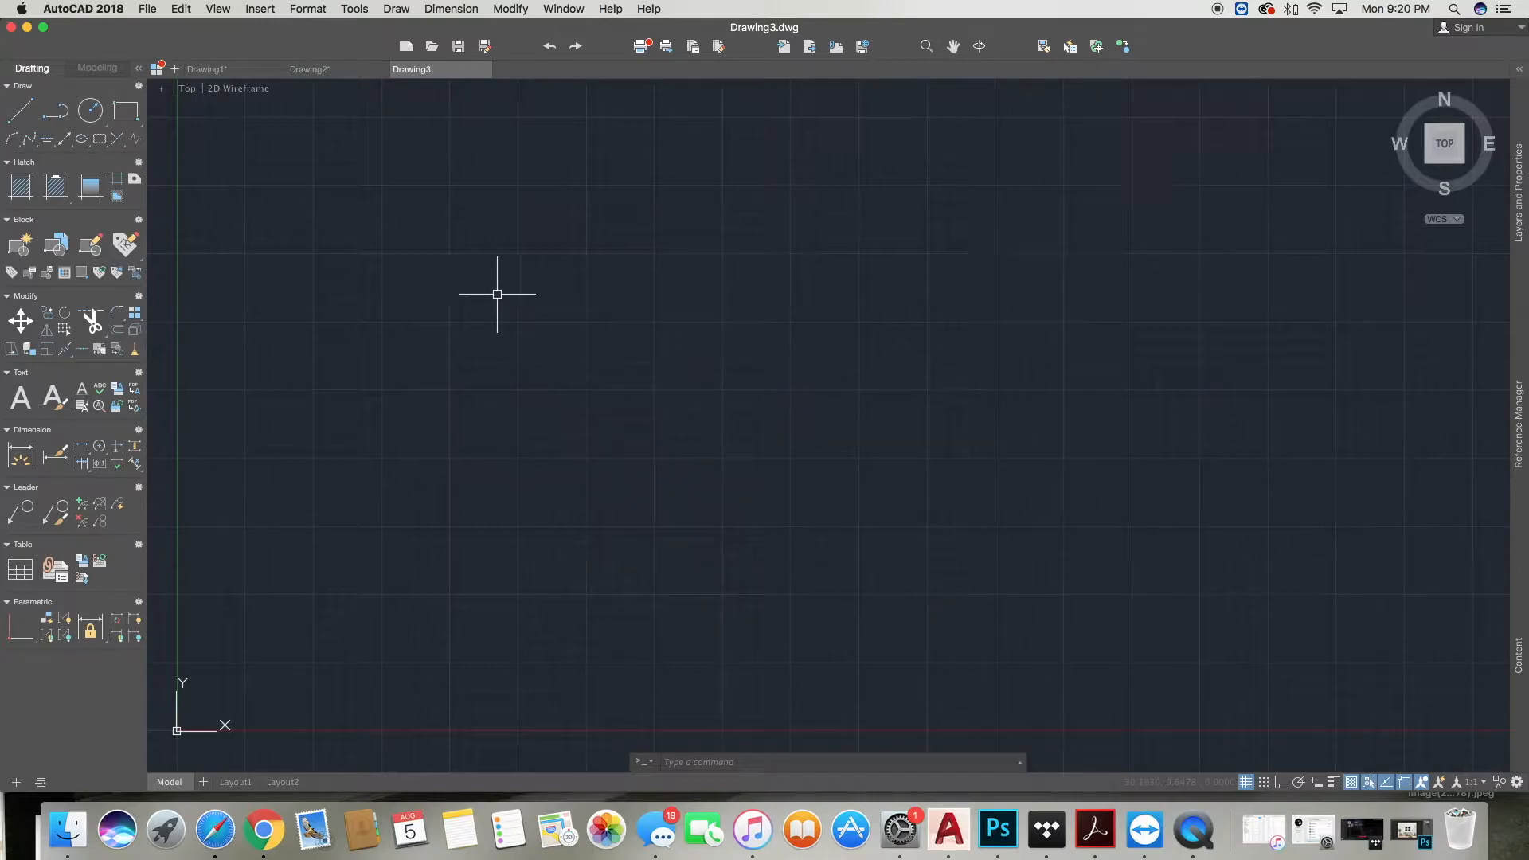
{"action": "mouse_move", "coordinate": [888, 125]}
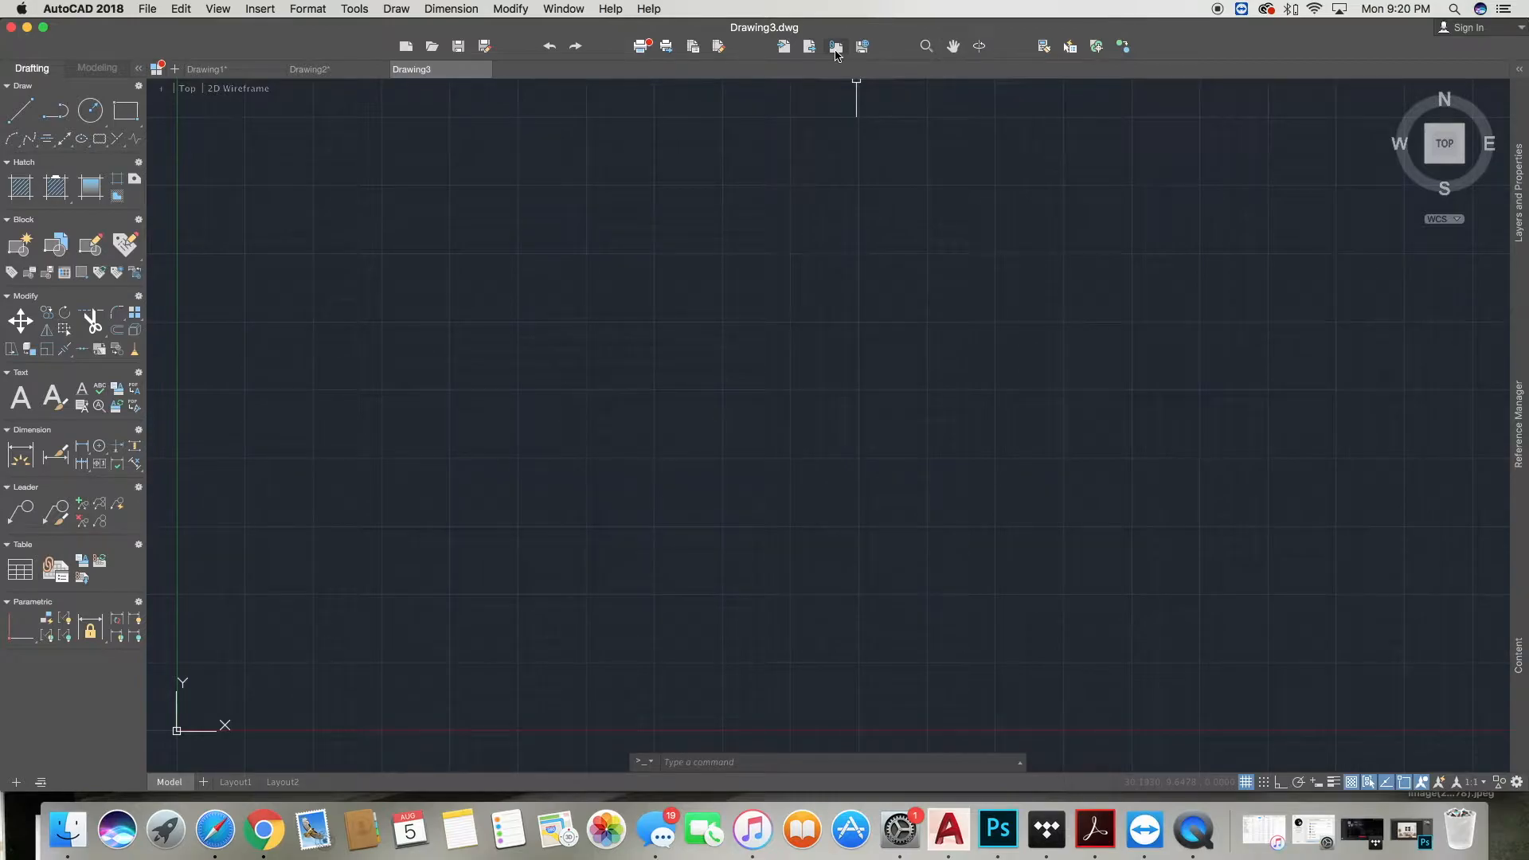
Choose the 200 VARICK_CD_A-101_DOB_092815 PDF in Downloads as an underlay to attach.
{"action": "left_click", "coordinate": [834, 46]}
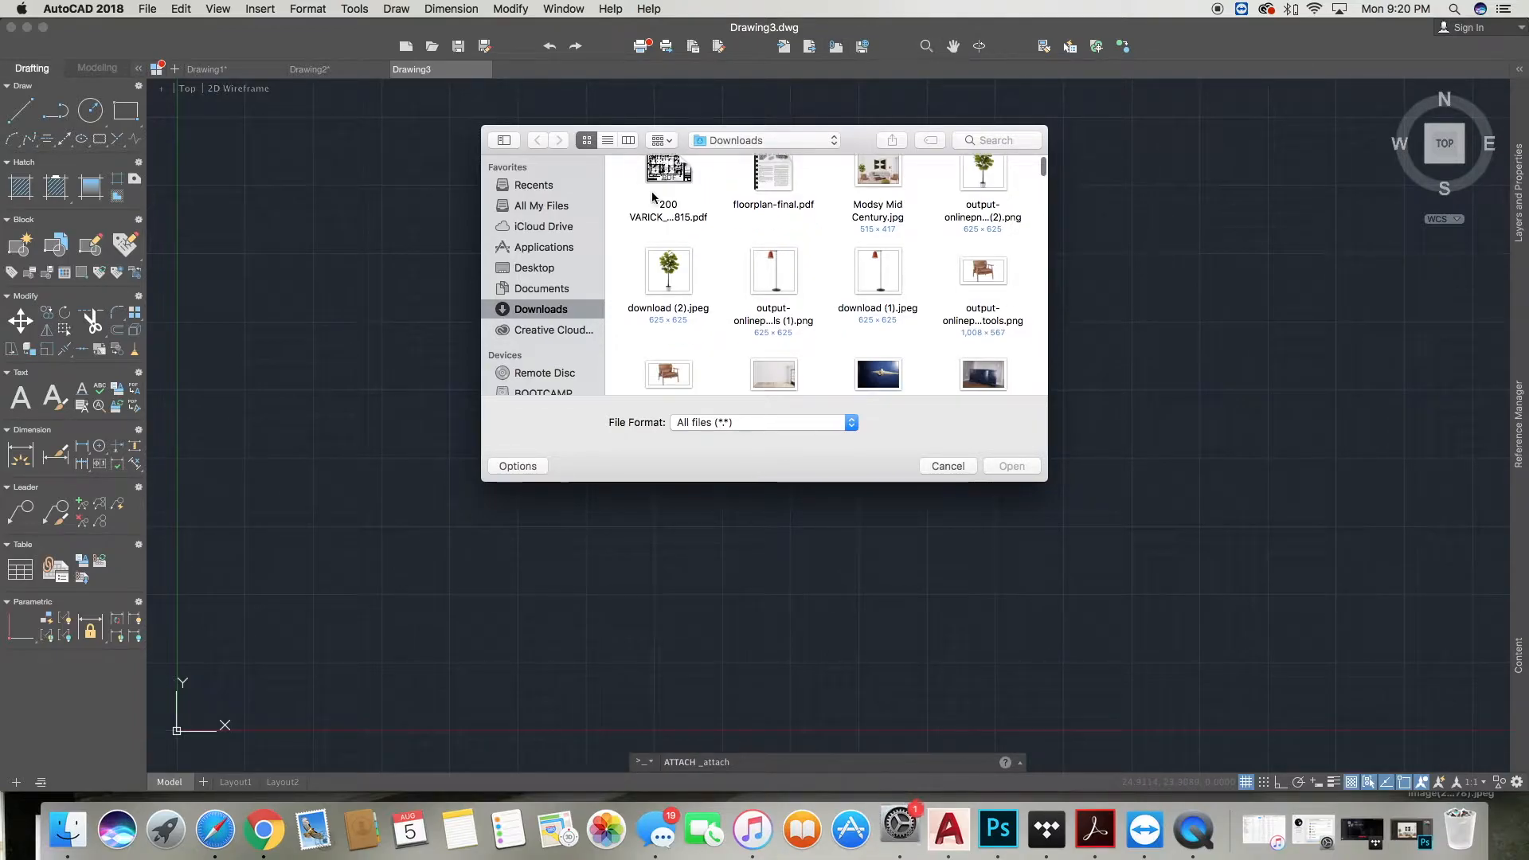
{"action": "scroll", "scroll_direction": "up", "scroll_amount": 3}
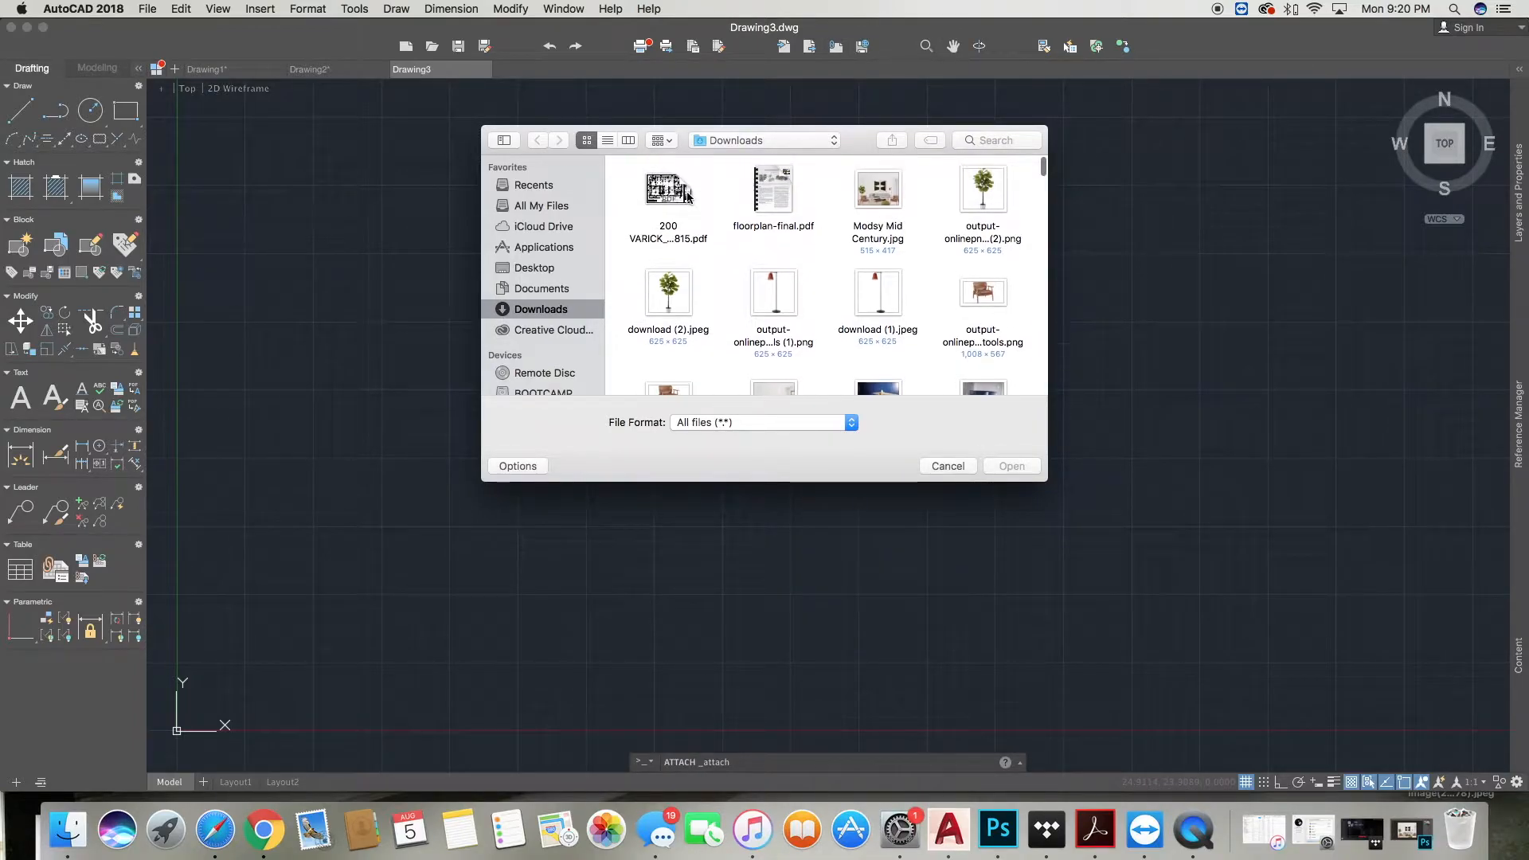
{"action": "left_click", "coordinate": [668, 187]}
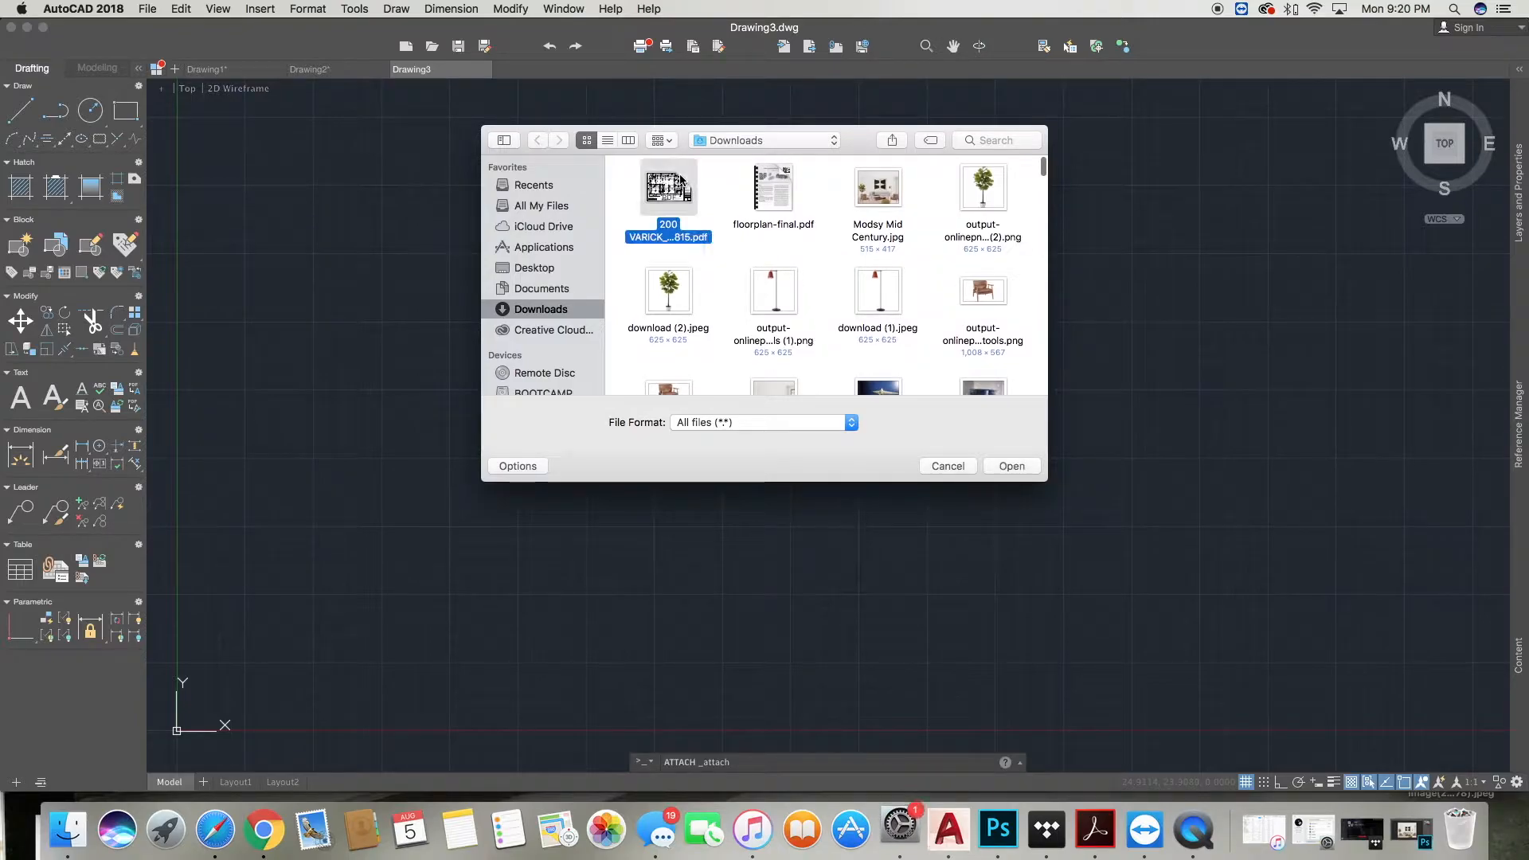
{"action": "mouse_move", "coordinate": [1046, 461]}
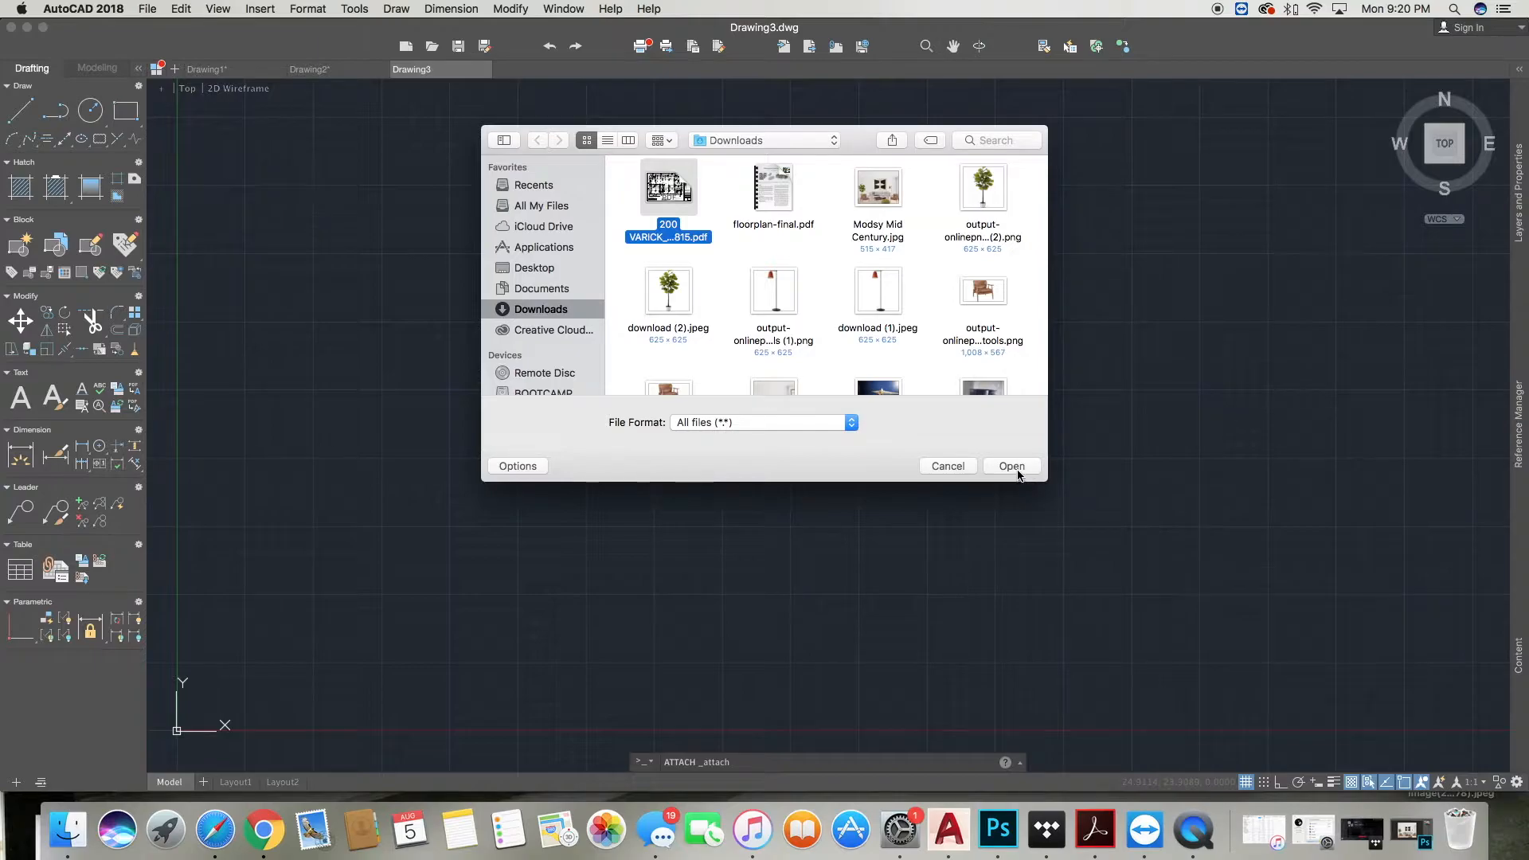
{"action": "left_click", "coordinate": [1011, 465]}
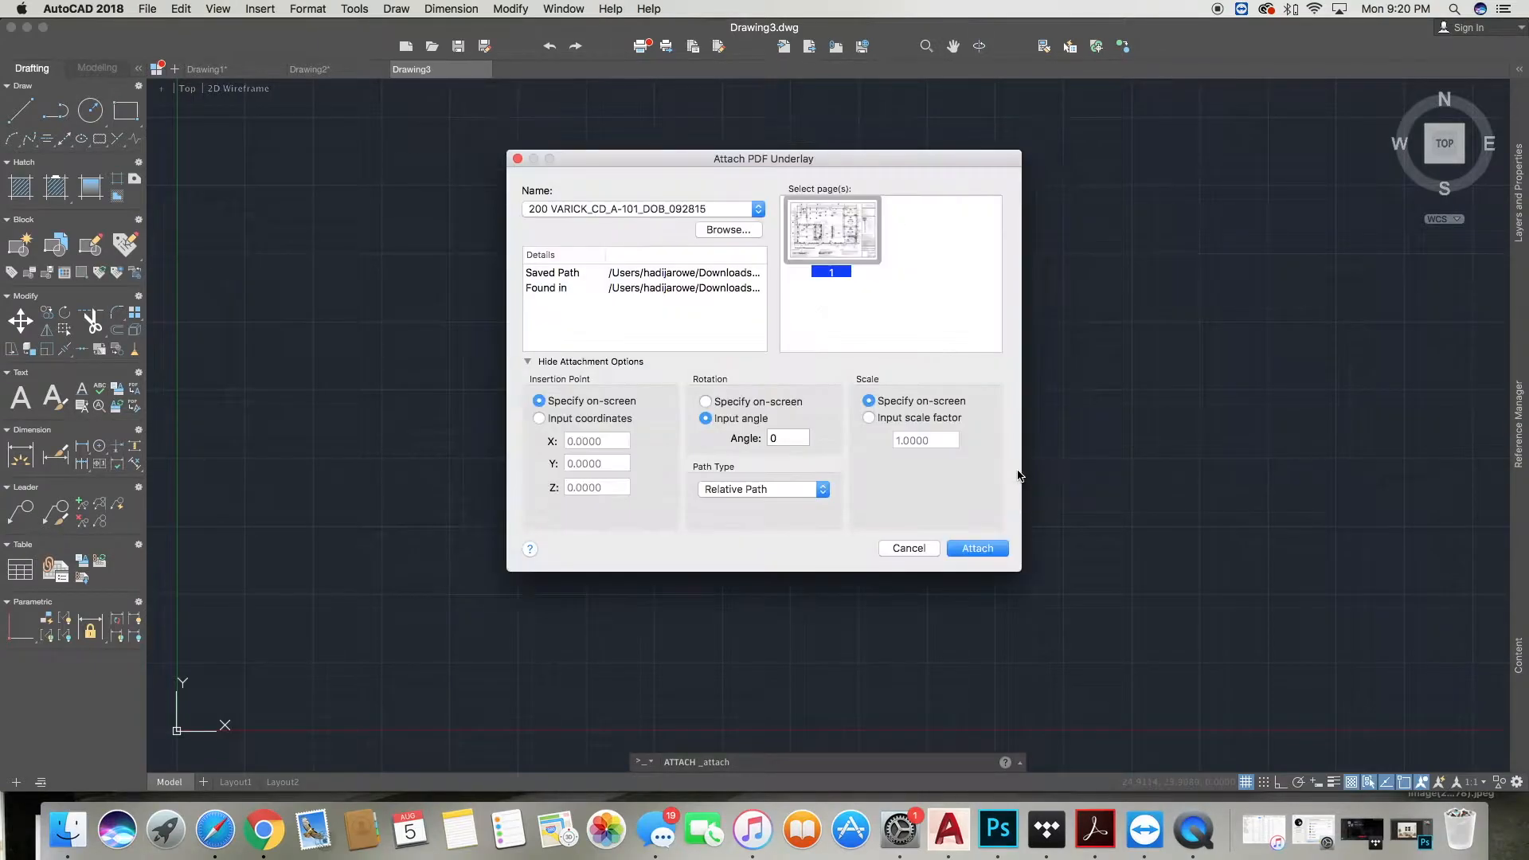
{"action": "mouse_move", "coordinate": [1008, 469]}
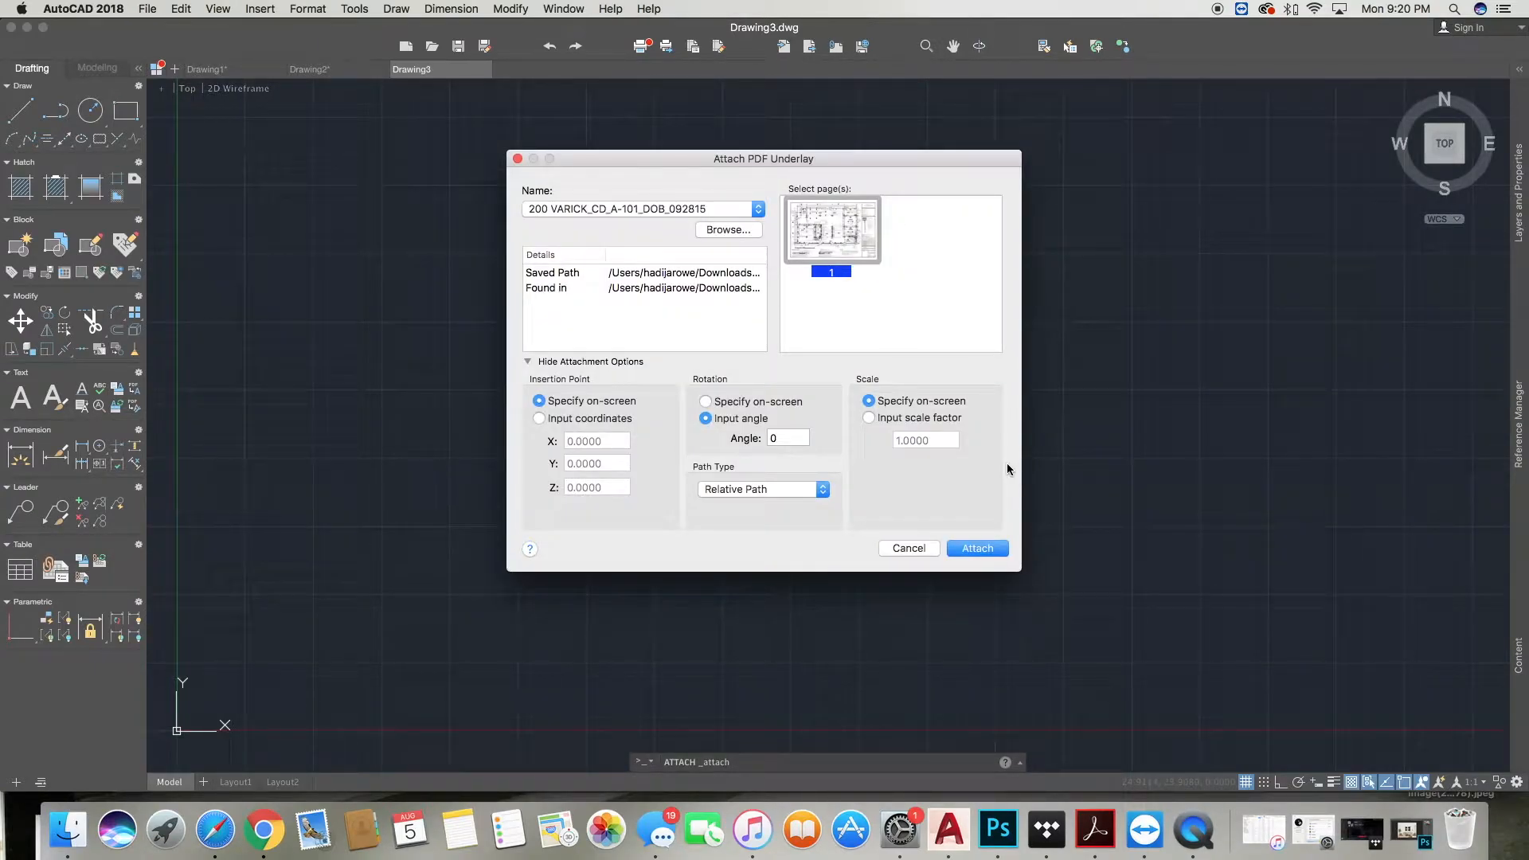
{"action": "mouse_move", "coordinate": [976, 548]}
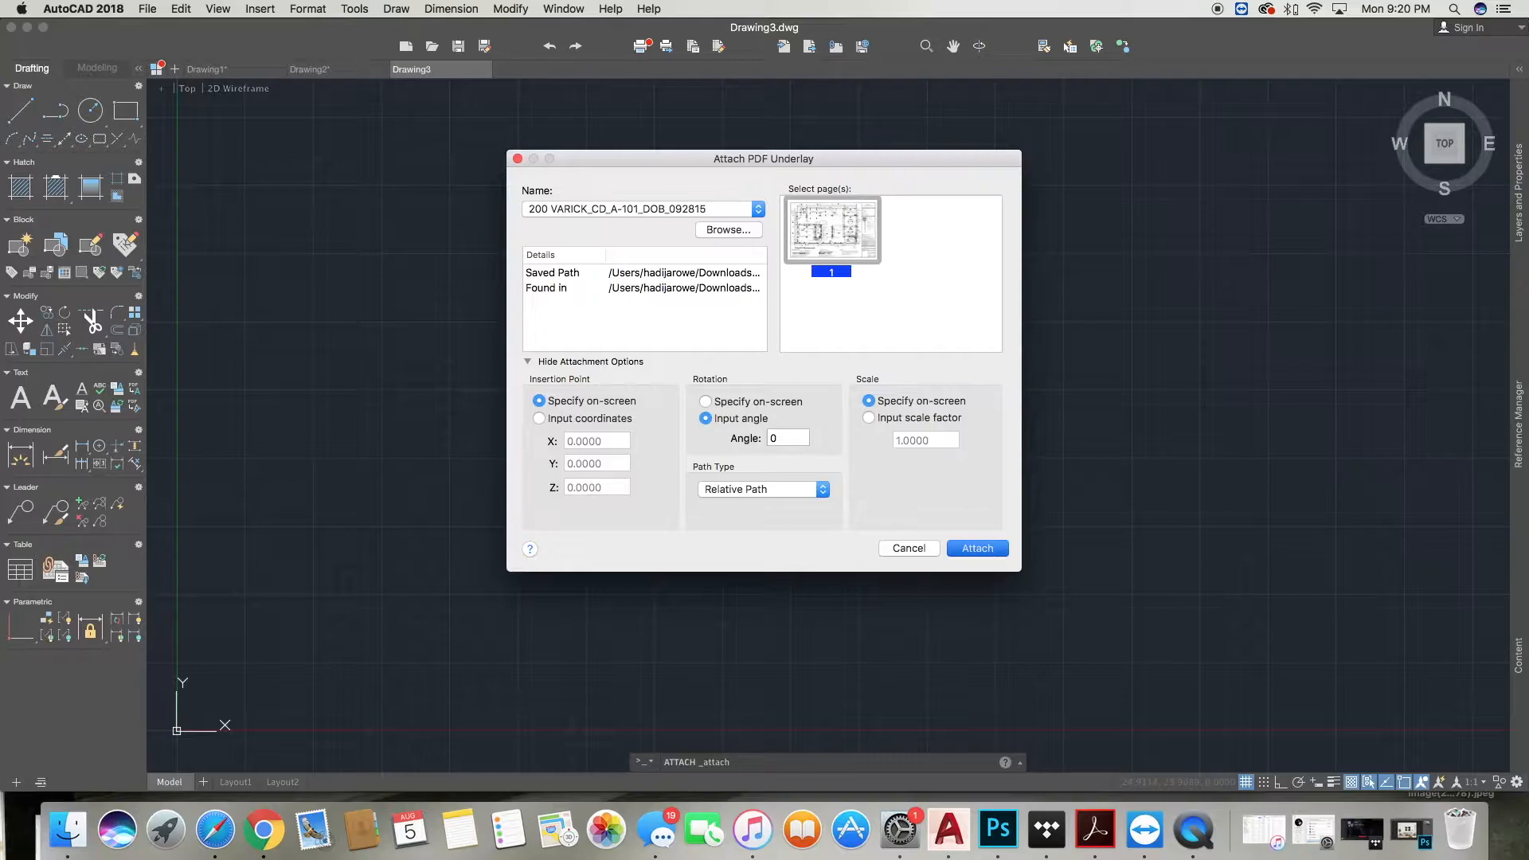
Attach page 1 of the PDF and place its corner in the drawing area.
{"action": "left_click", "coordinate": [976, 547]}
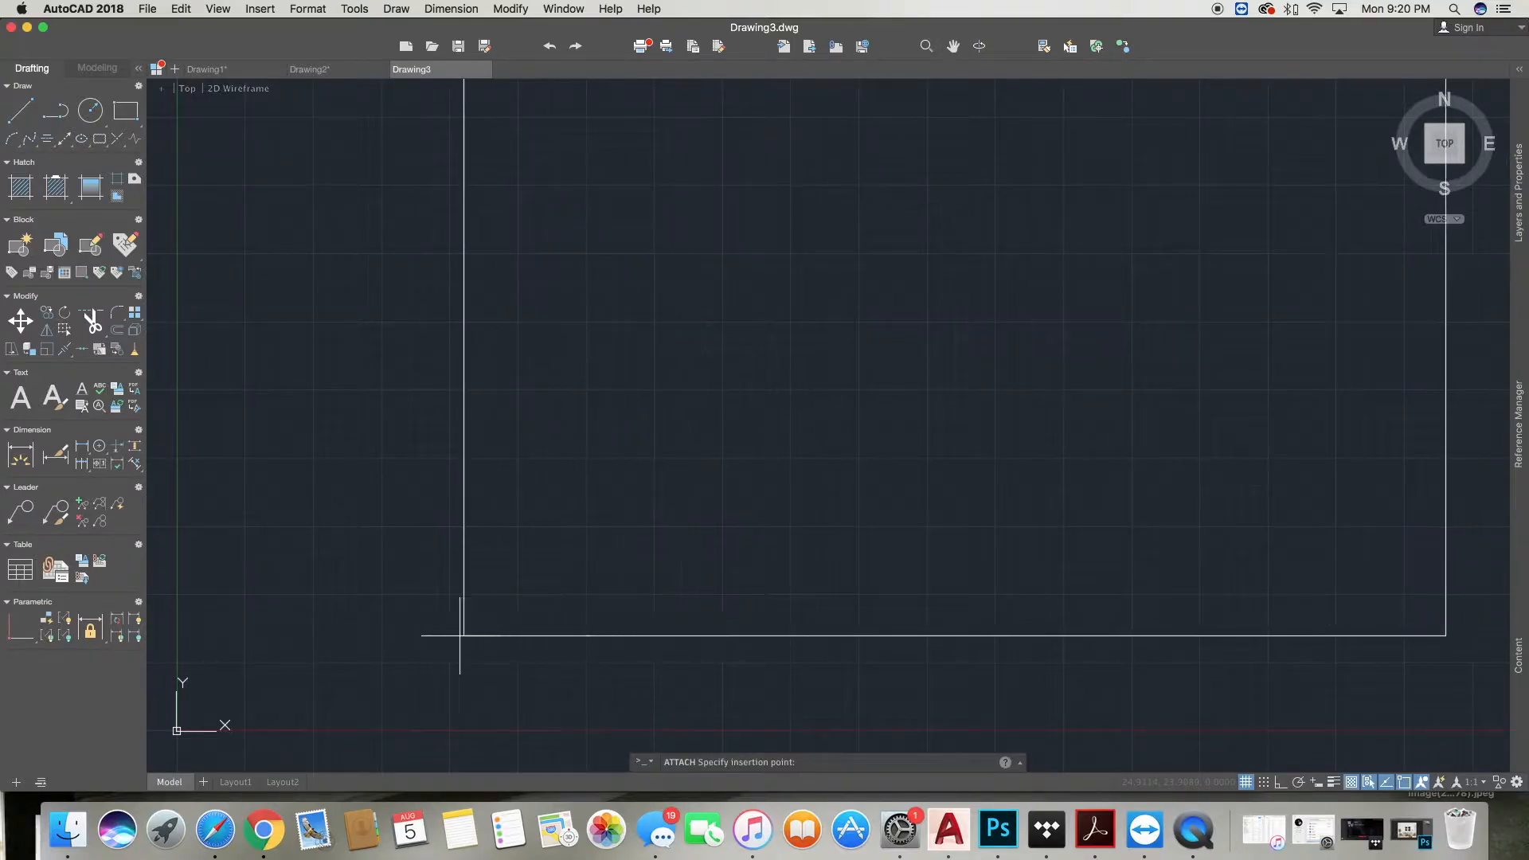
{"action": "left_click", "coordinate": [459, 635]}
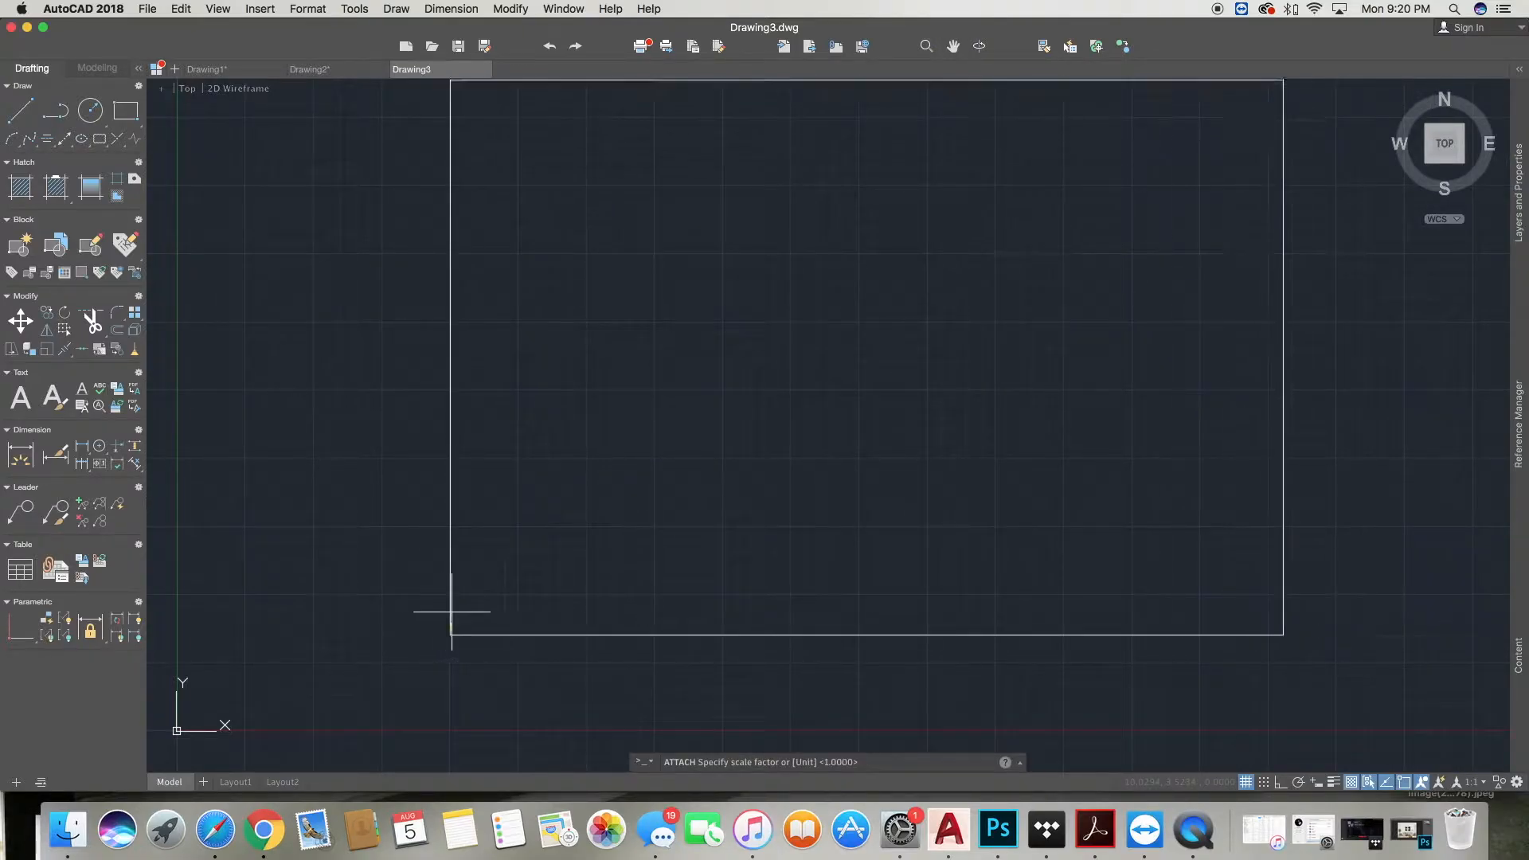
{"action": "scroll", "scroll_direction": "down", "scroll_amount": 3}
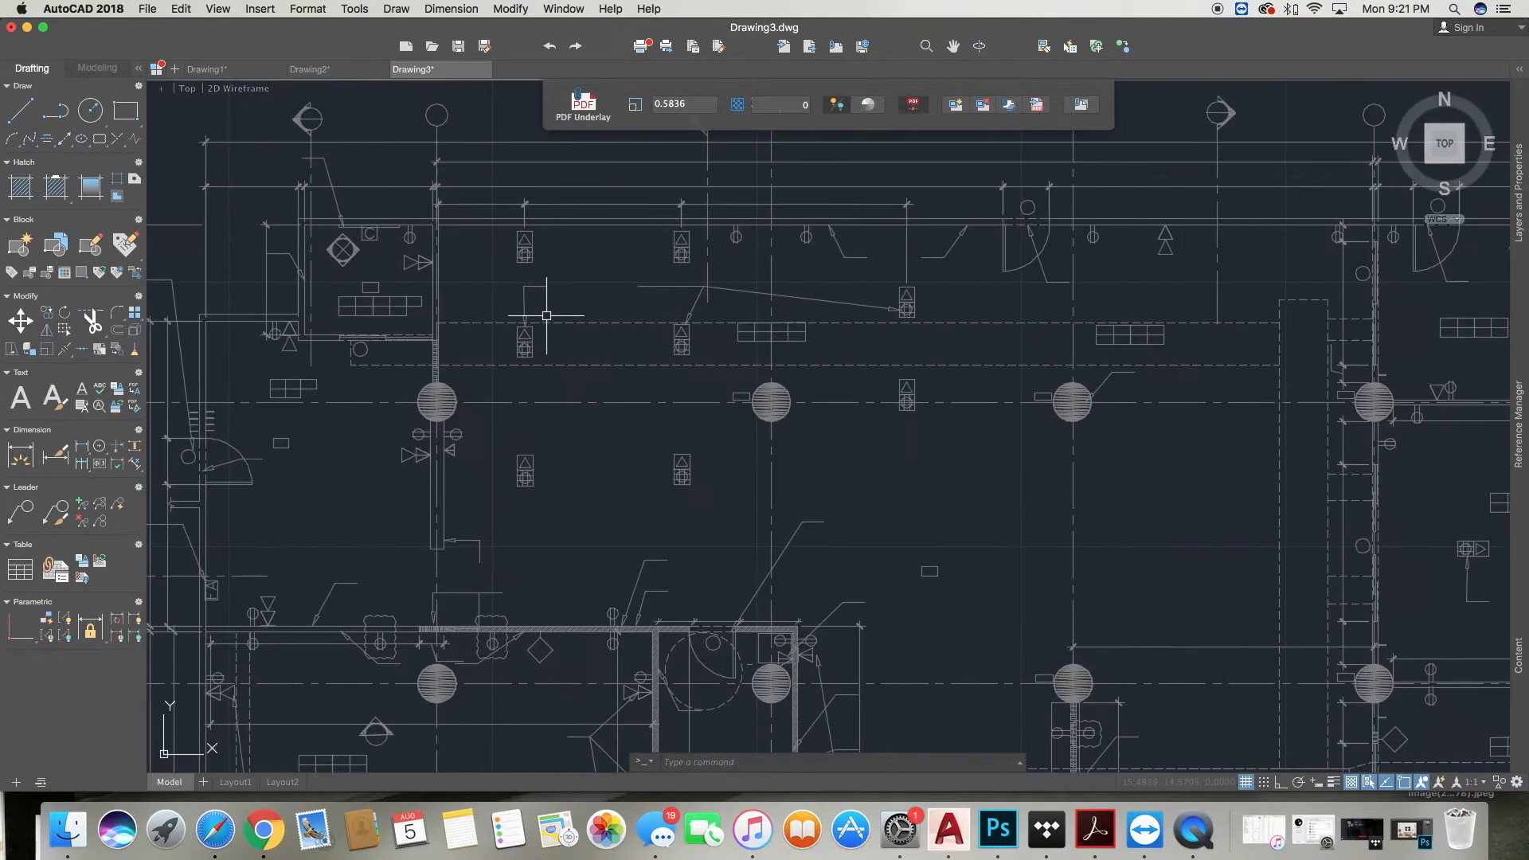
Measure between two outlet marks with DIST, which reads only 1.3992 units.
{"action": "scroll", "scroll_direction": "up", "scroll_amount": 3}
{"action": "type", "text": "di"}
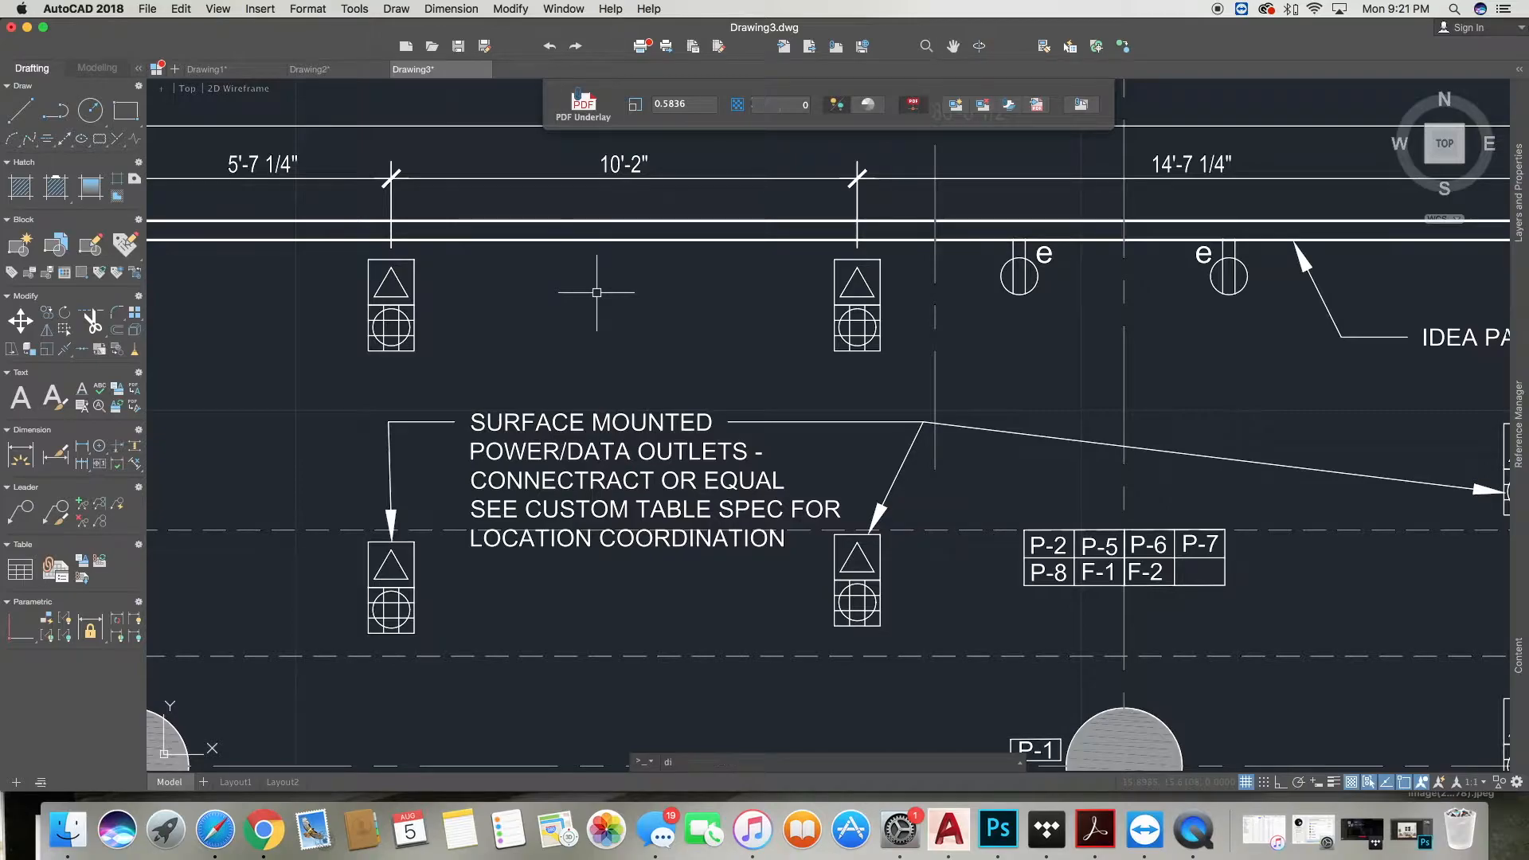
{"action": "key", "text": "Return"}
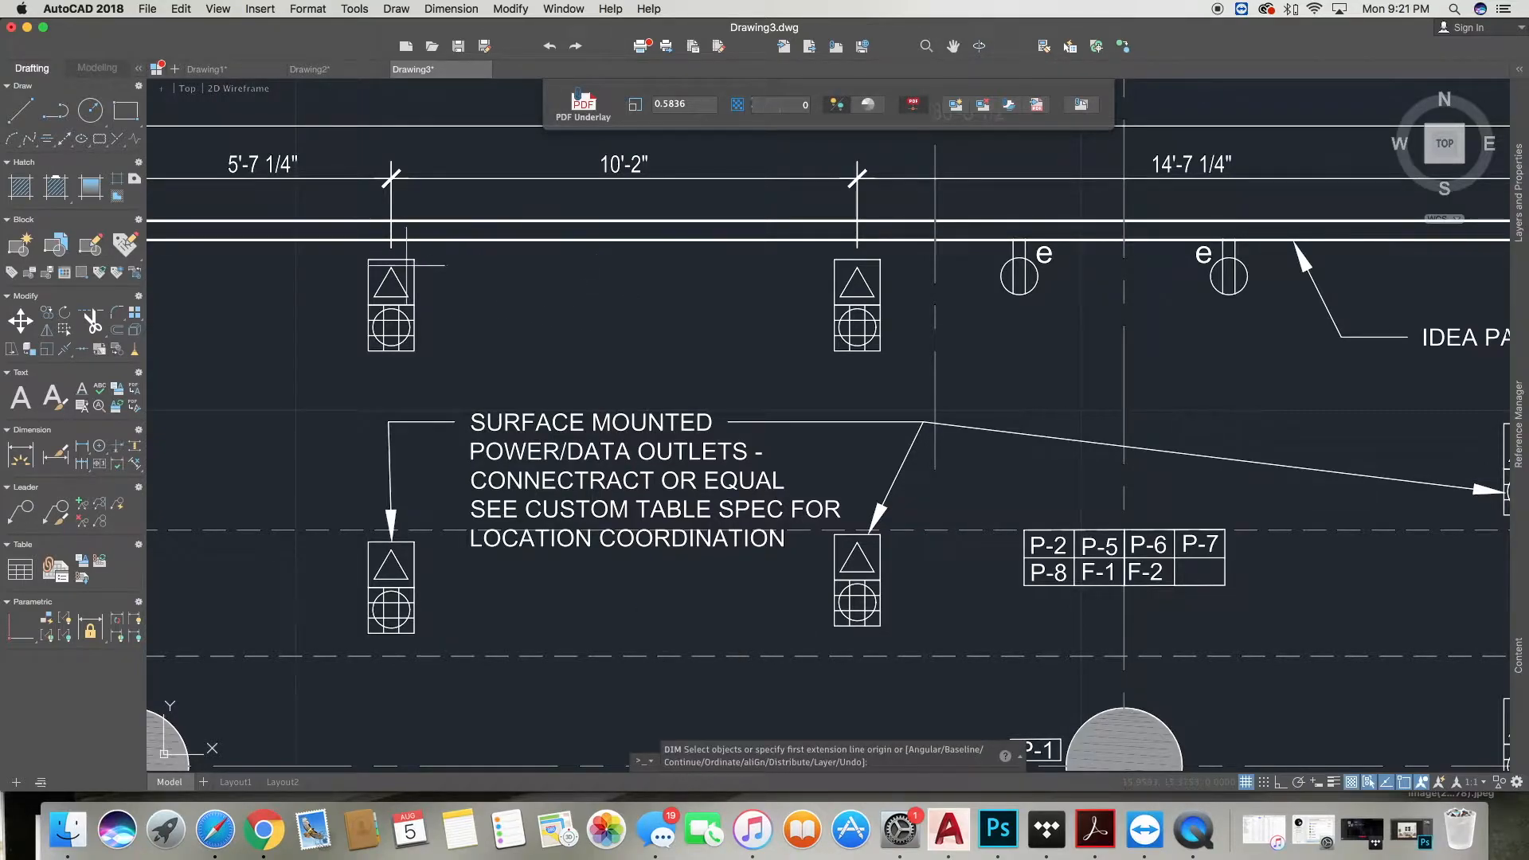
{"action": "left_click", "coordinate": [390, 270]}
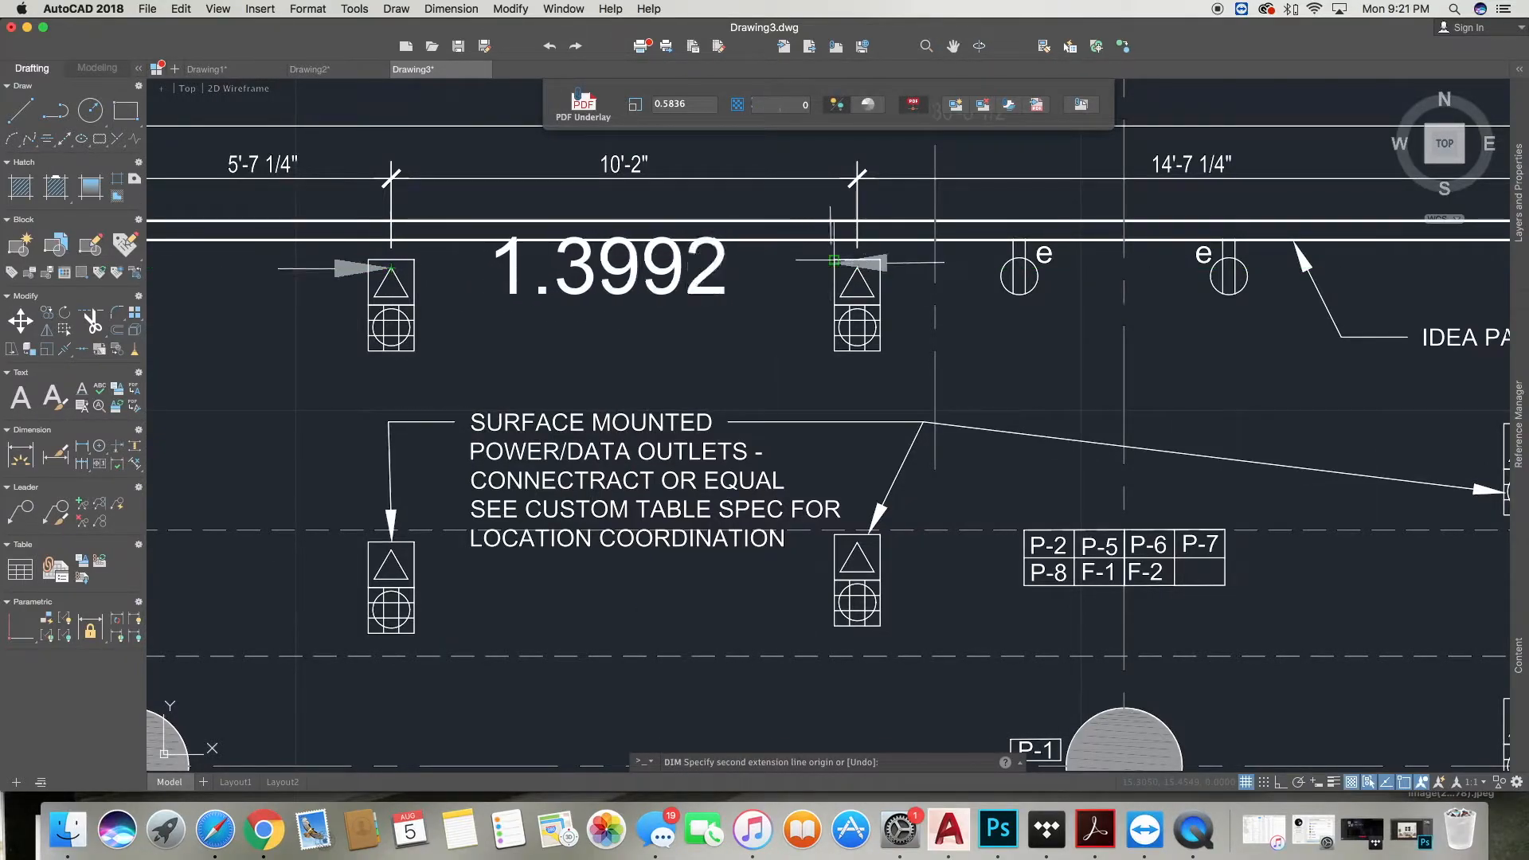
{"action": "mouse_move", "coordinate": [856, 268]}
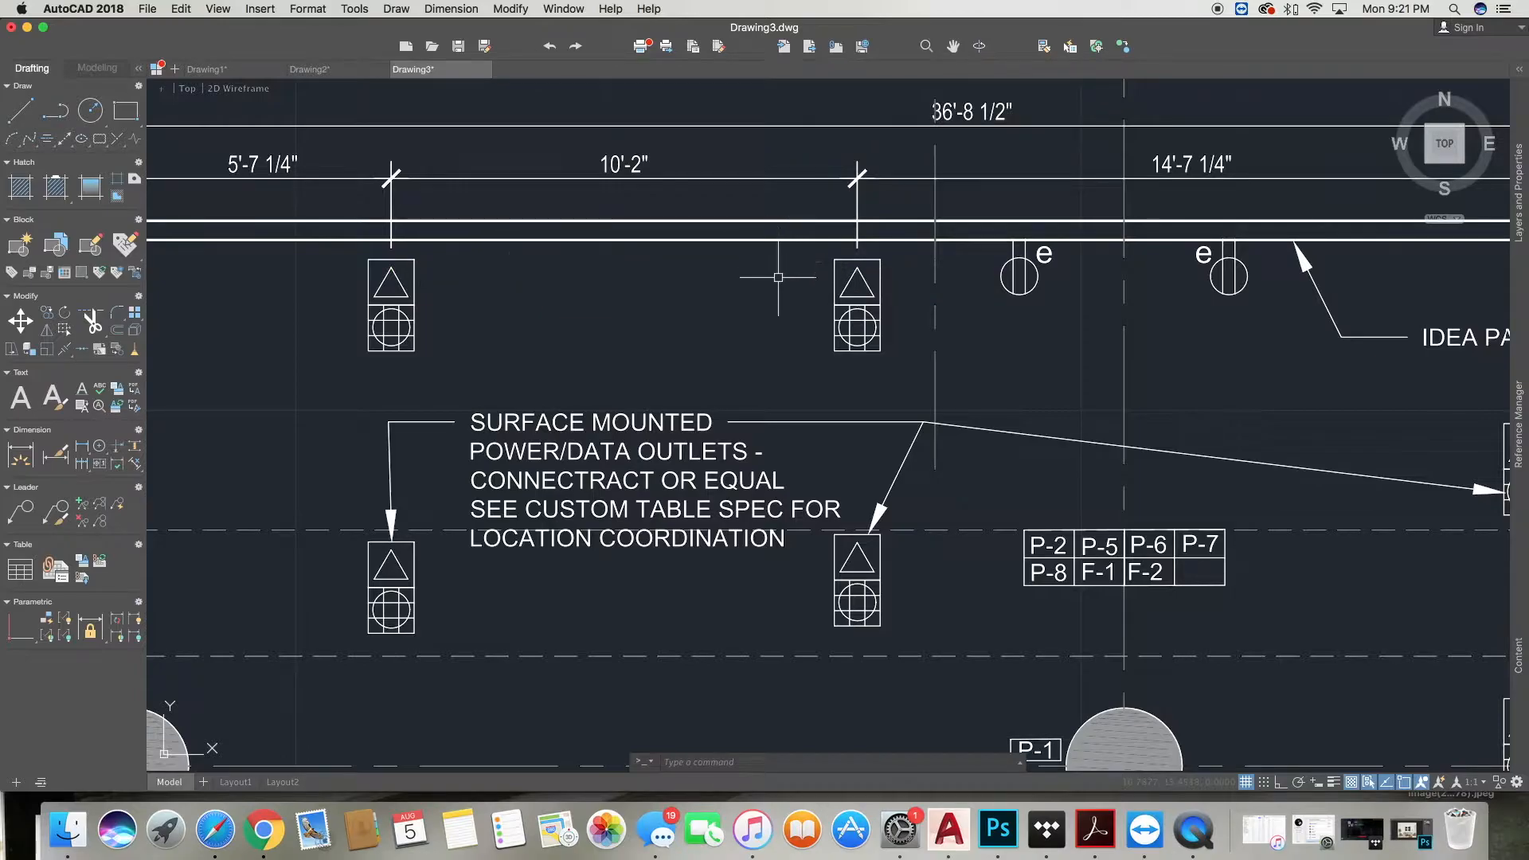
{"action": "scroll", "scroll_direction": "down", "scroll_amount": 3}
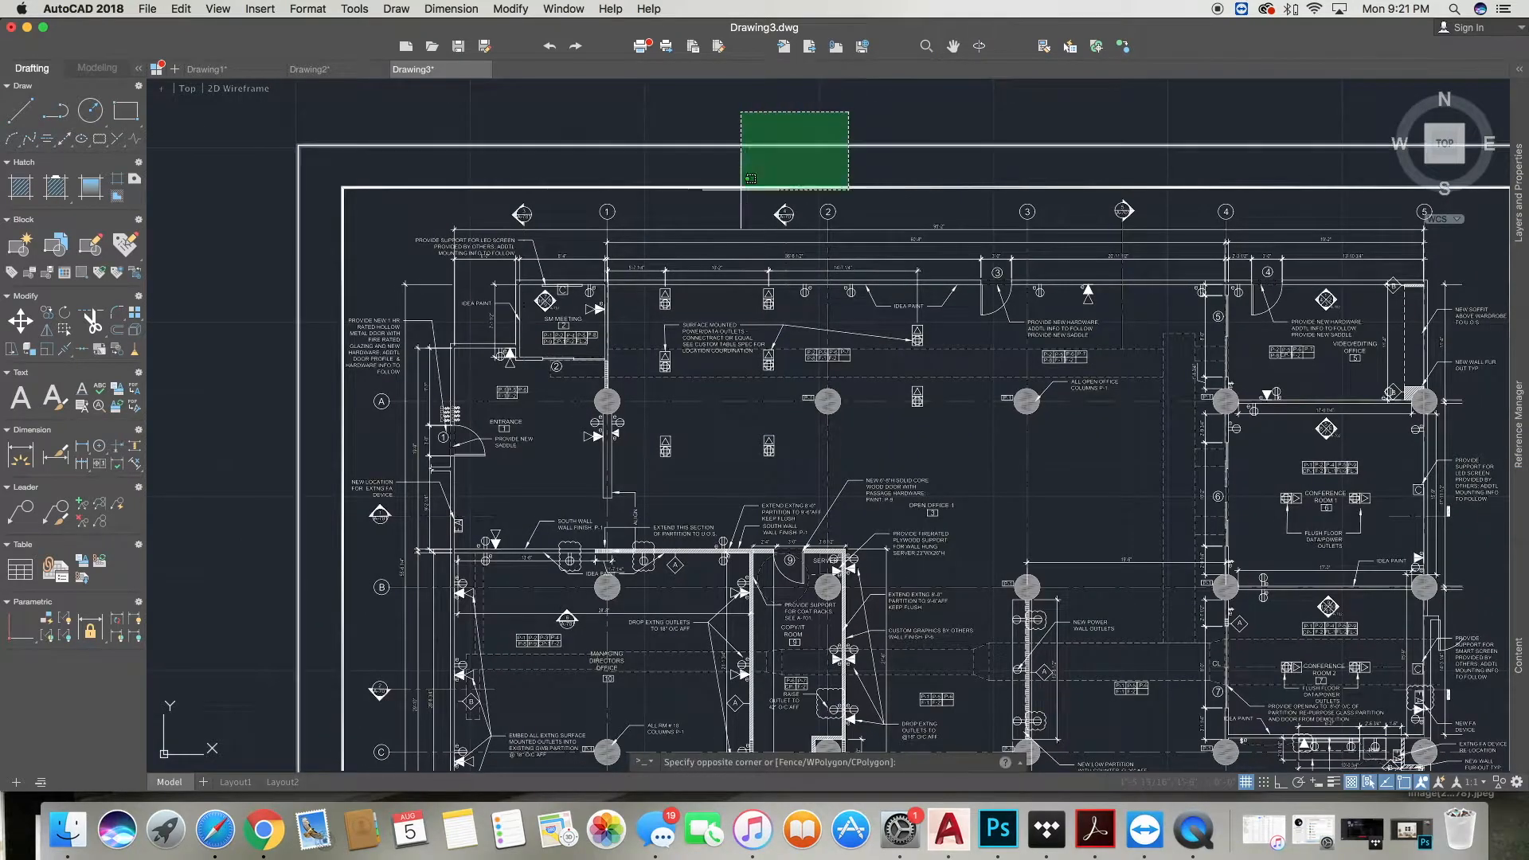
Scale the underlay by reference at the outlet marks to a new length of 10'.
{"action": "left_click", "coordinate": [792, 152]}
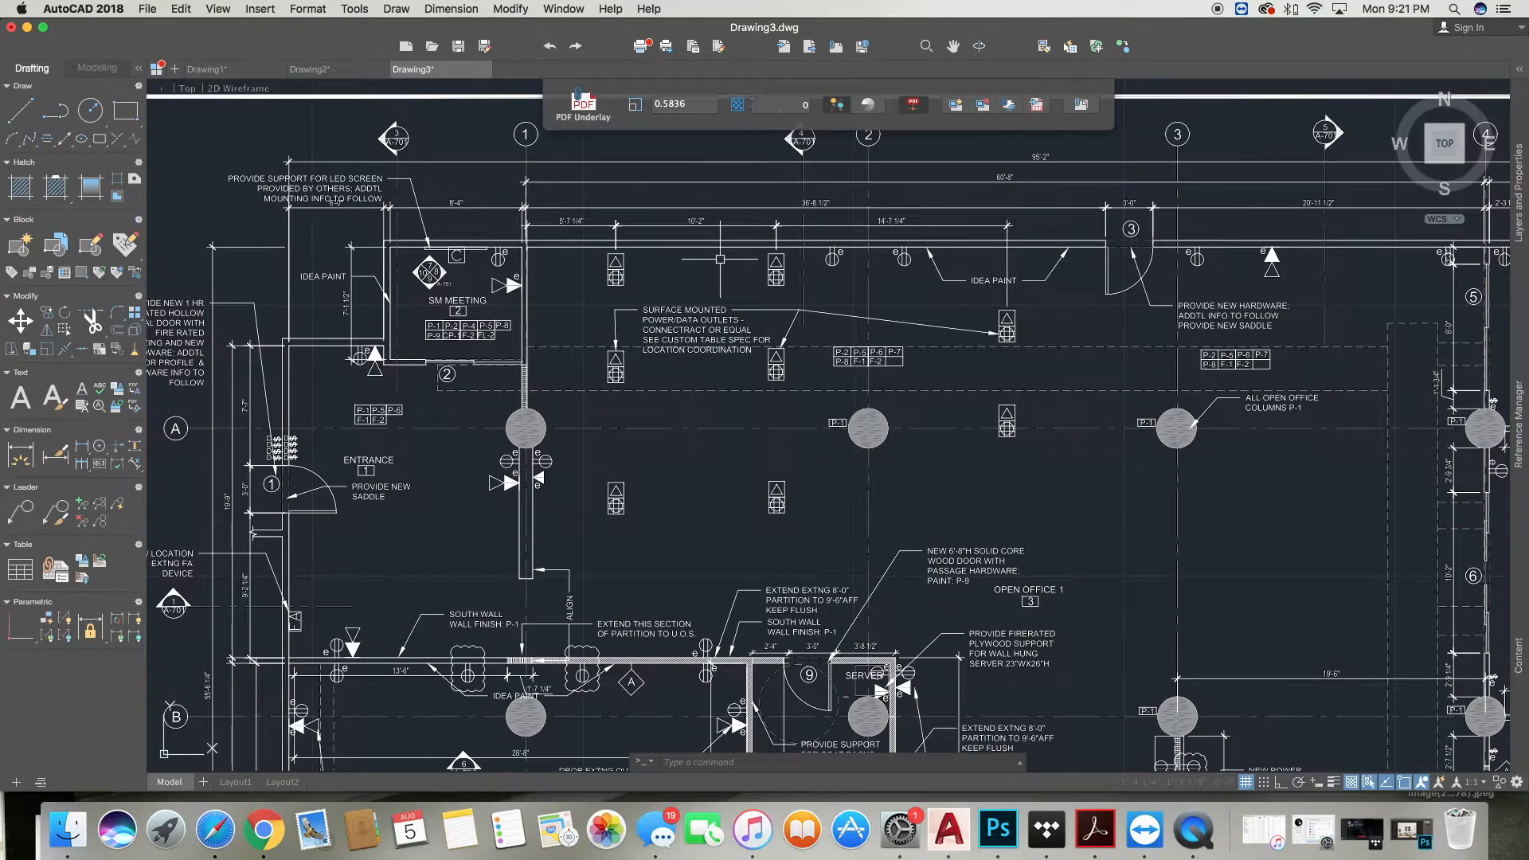
{"action": "type", "text": "scale"}
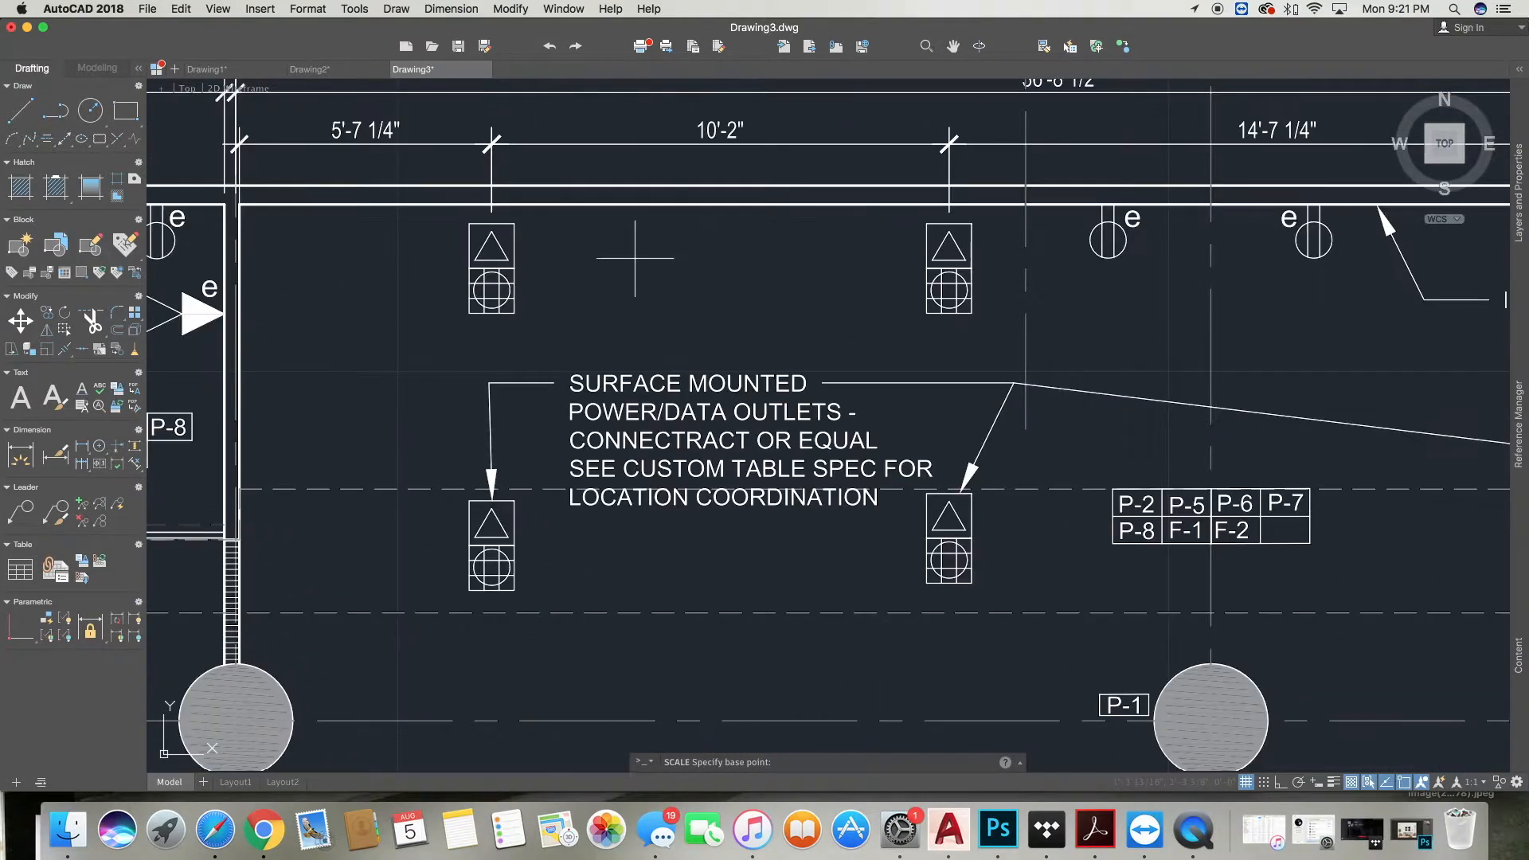
{"action": "mouse_move", "coordinate": [491, 231]}
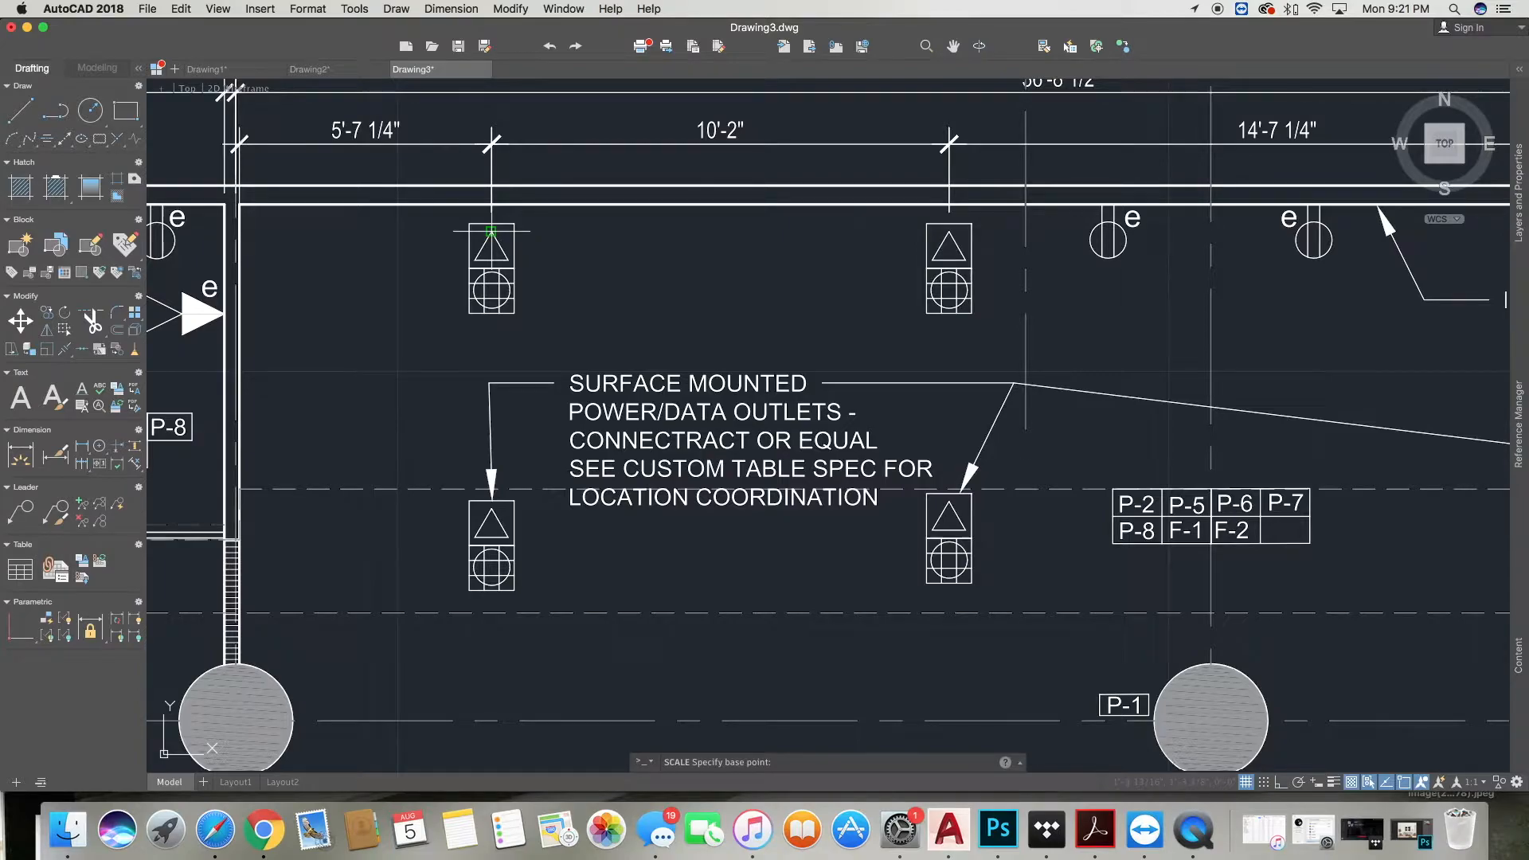
{"action": "left_click", "coordinate": [541, 232]}
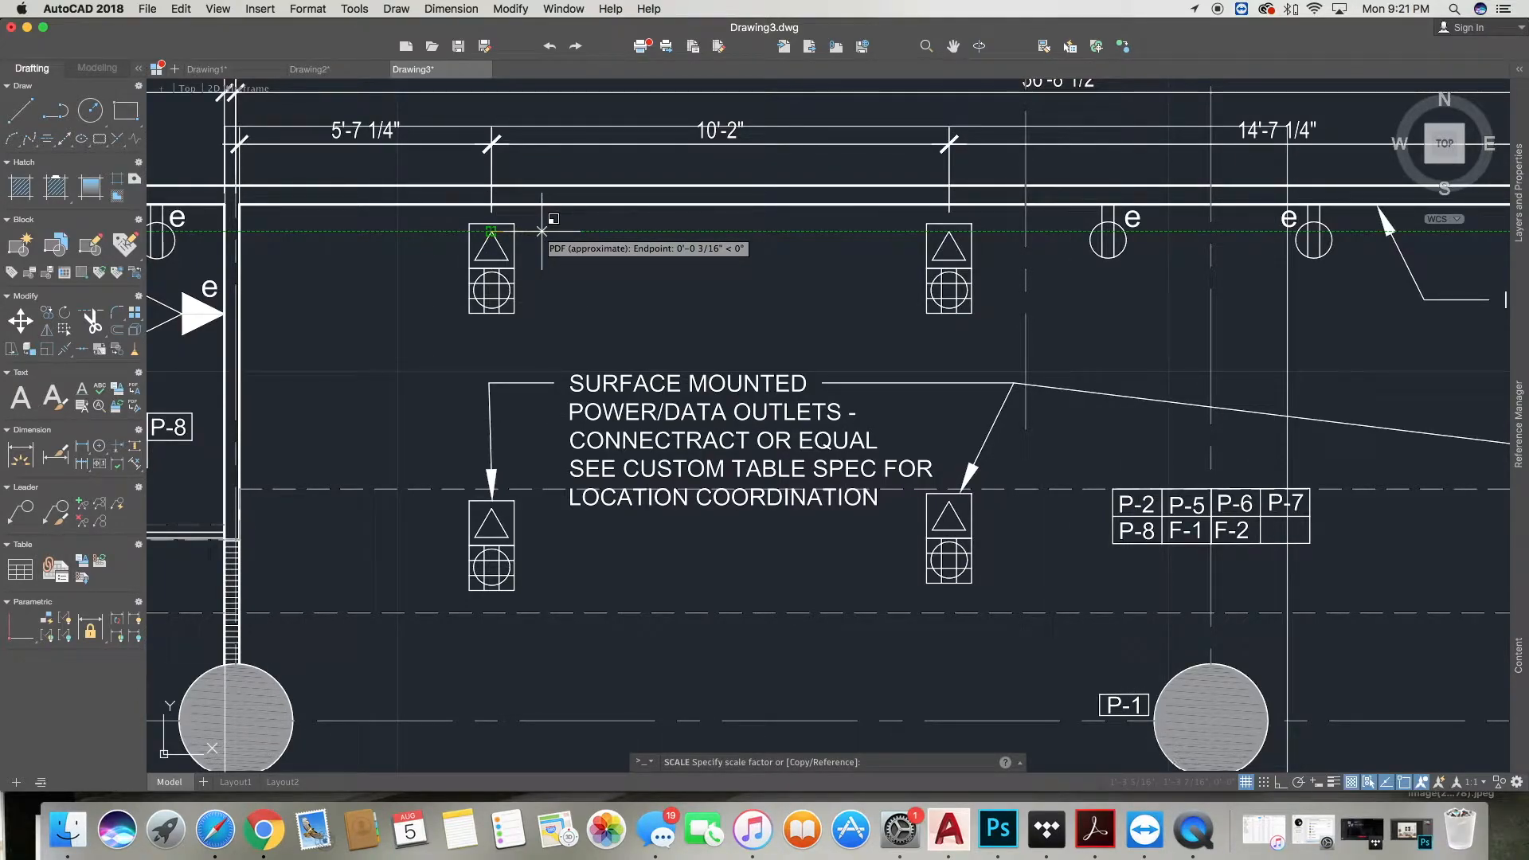
{"action": "type", "text": "re"}
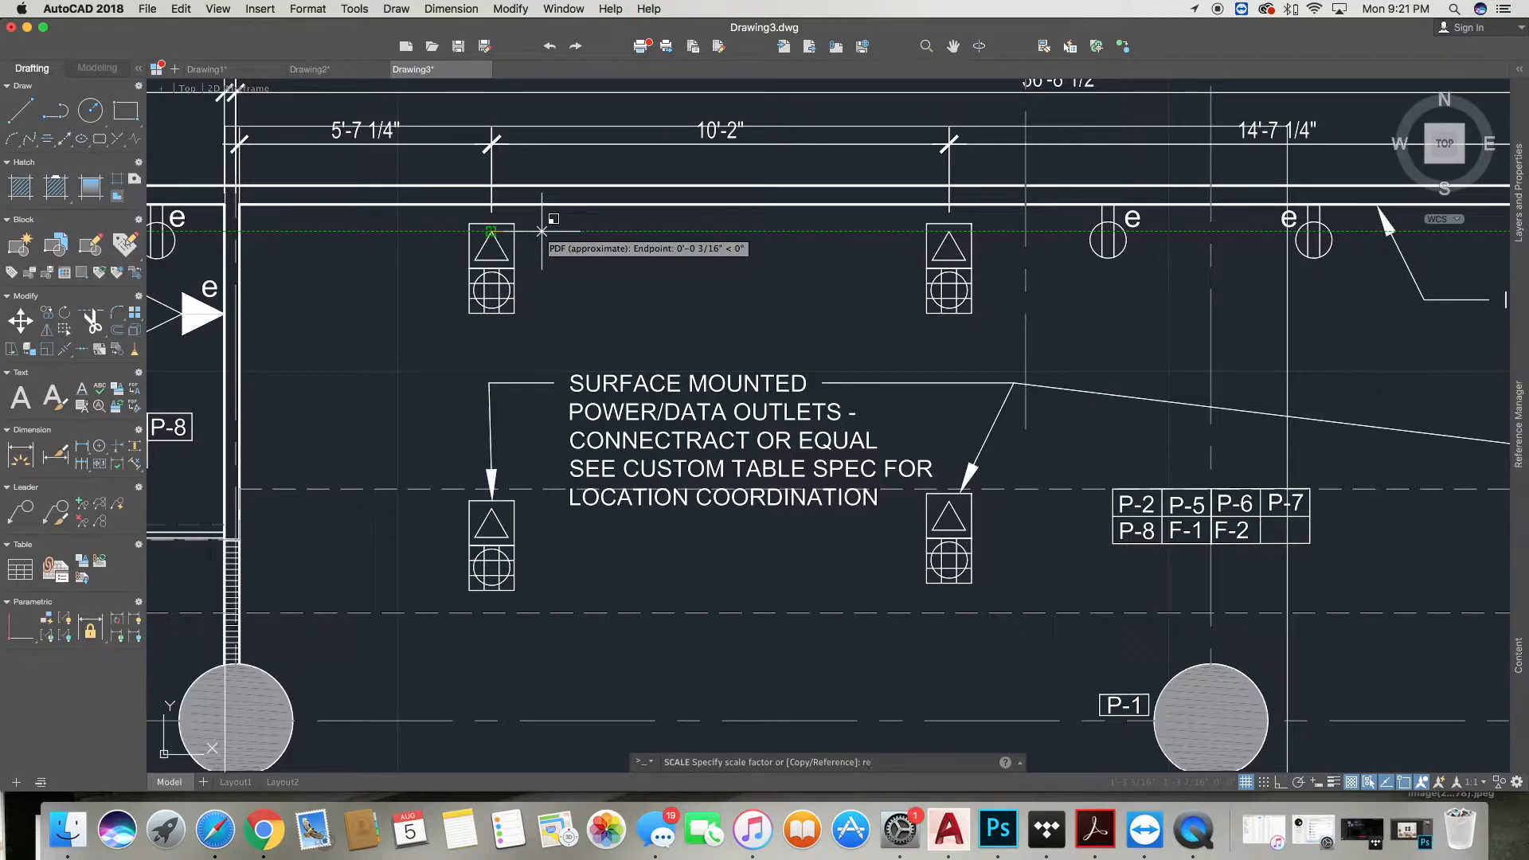
{"action": "type", "text": "f"}
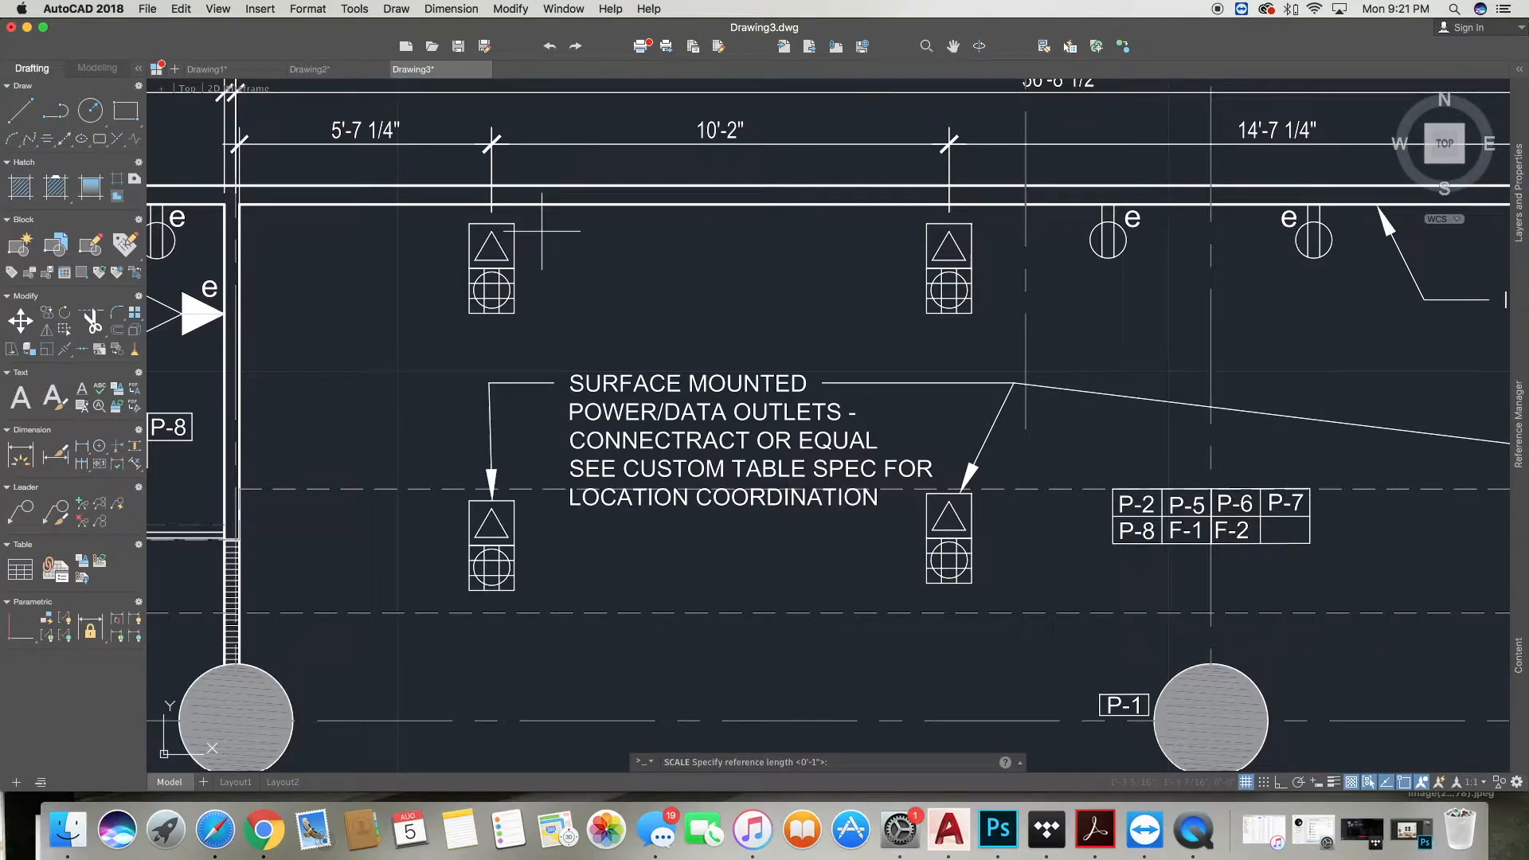
{"action": "type", "text": "1.4834"}
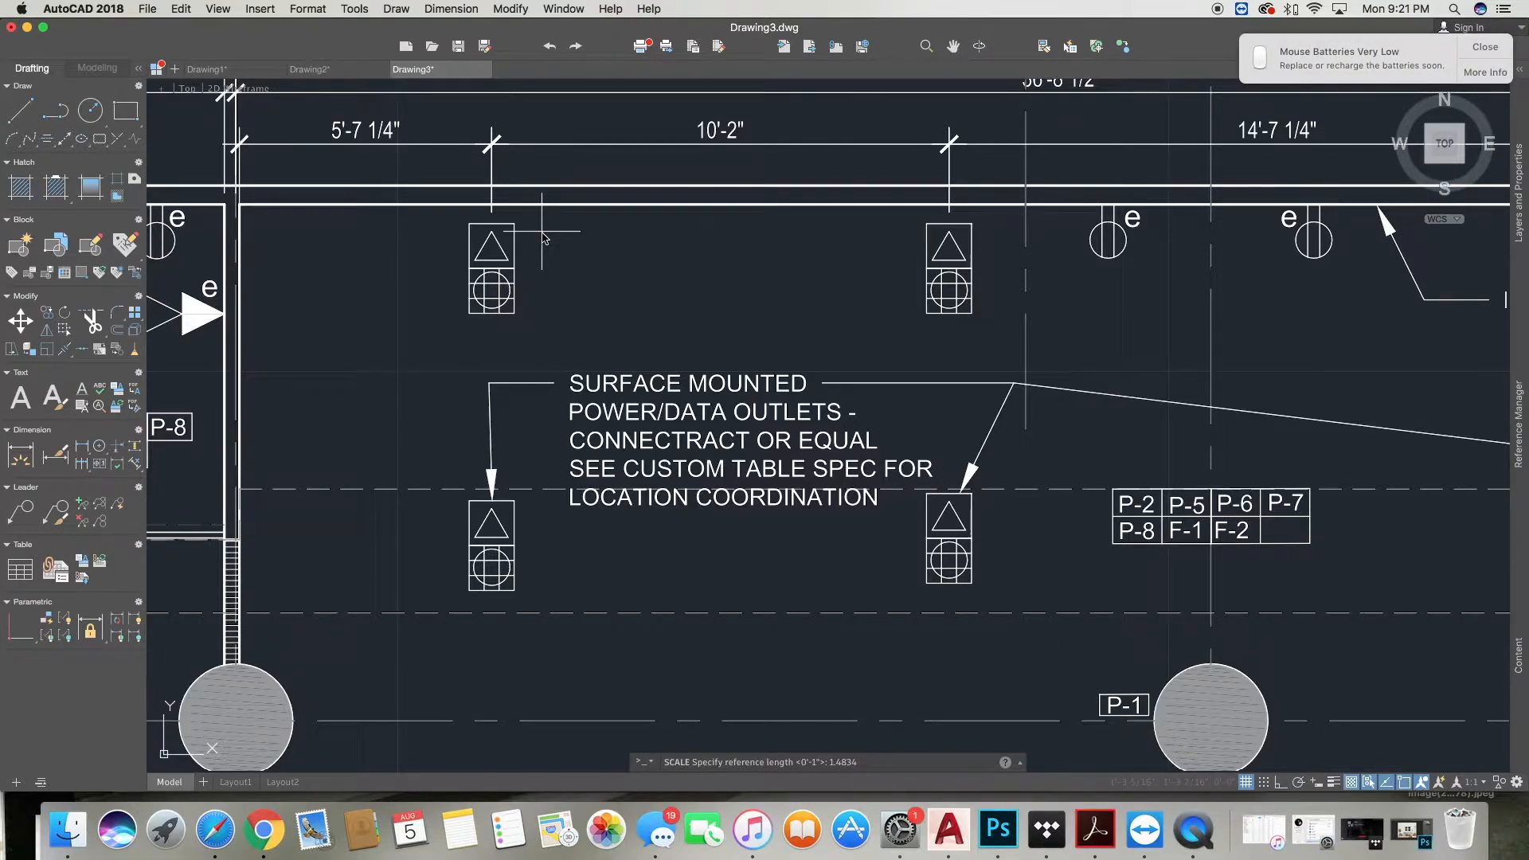
{"action": "left_click", "coordinate": [543, 238]}
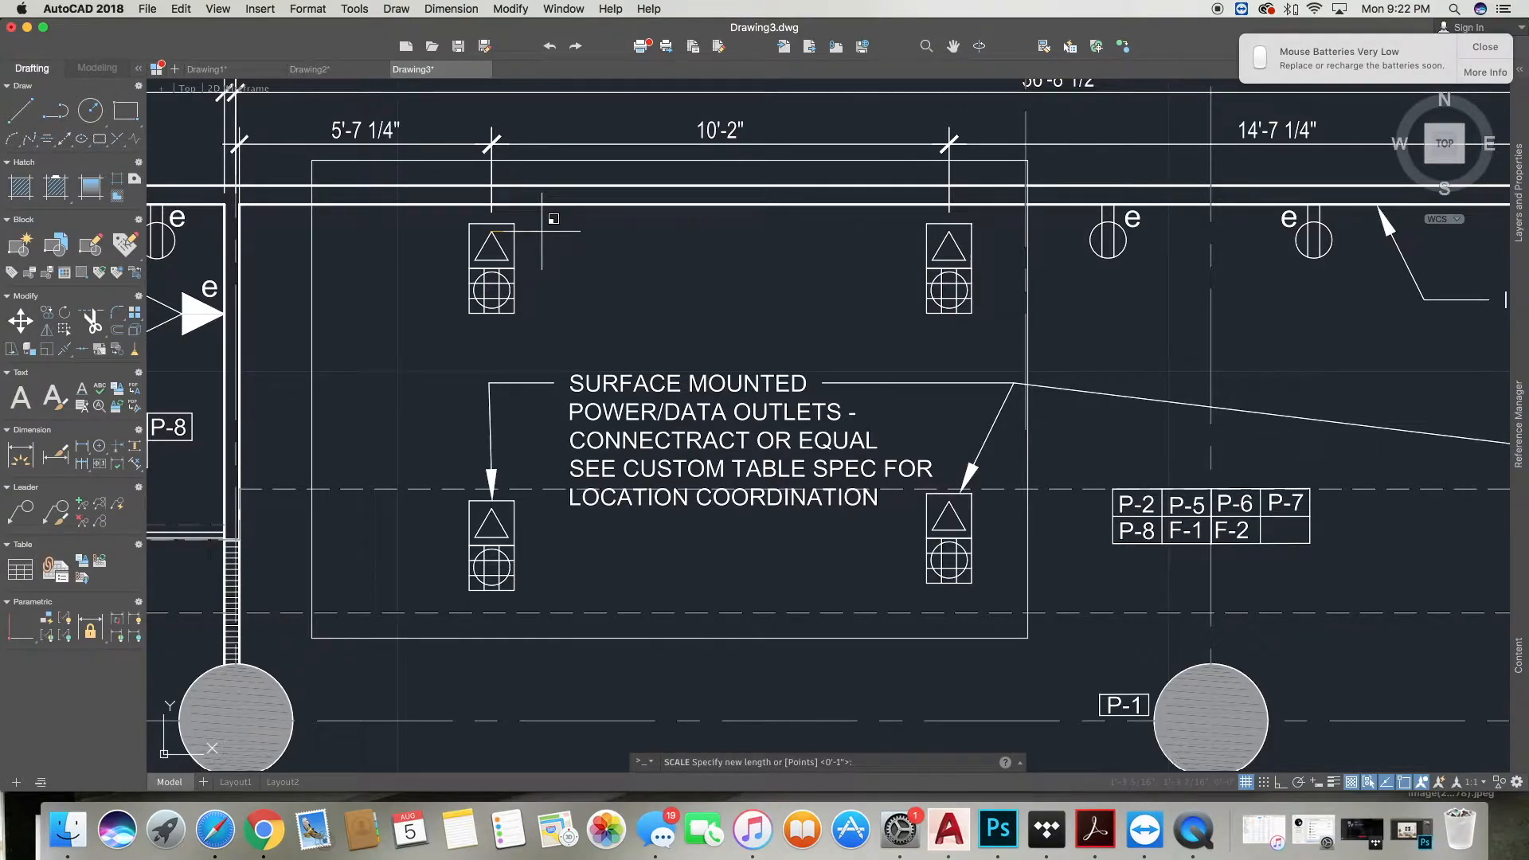
{"action": "type", "text": "10"}
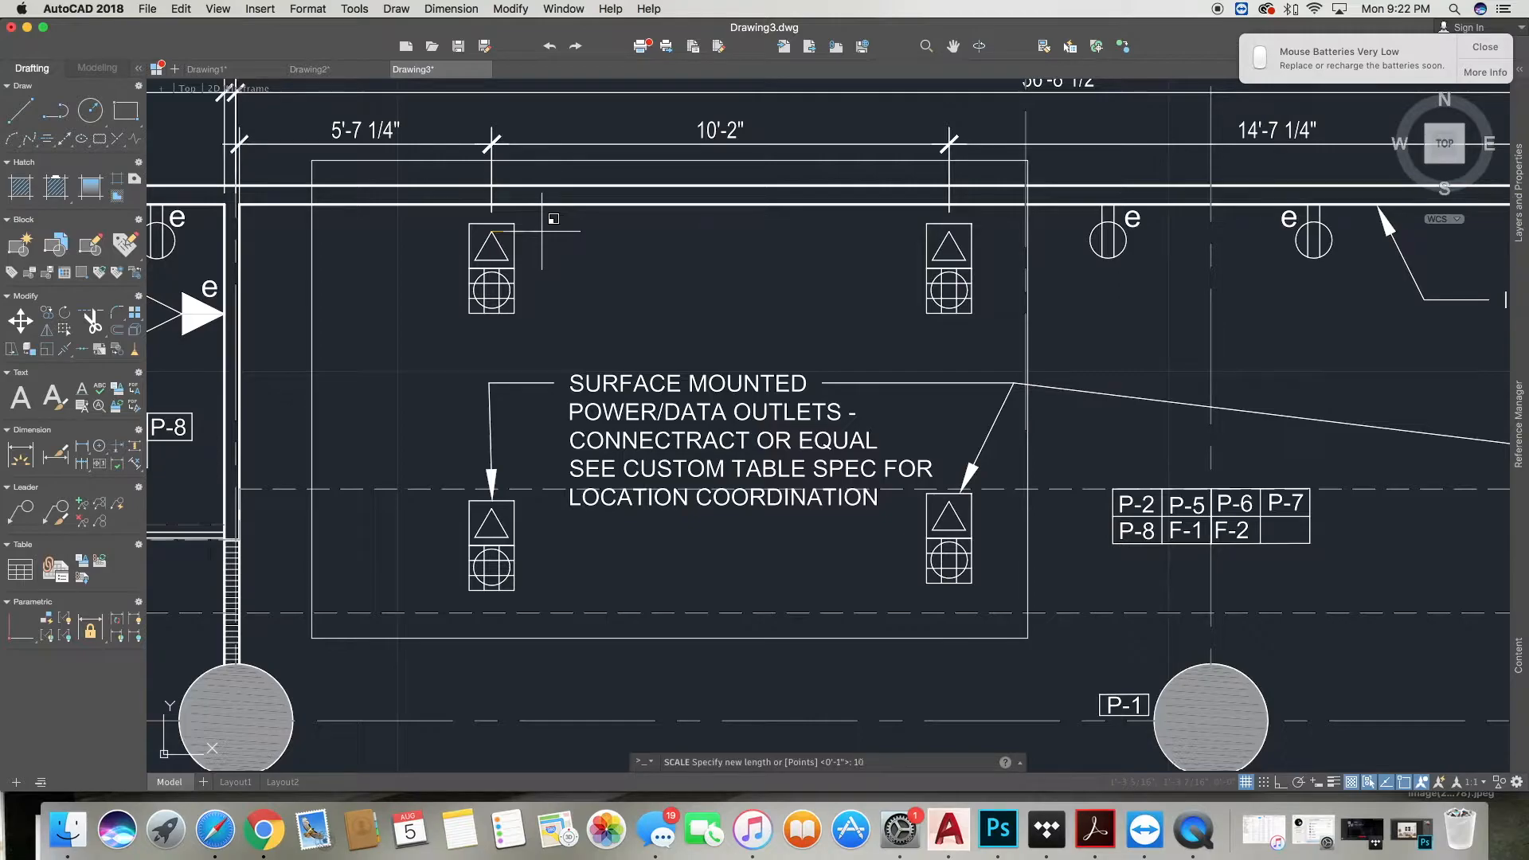
{"action": "type", "text": "'"}
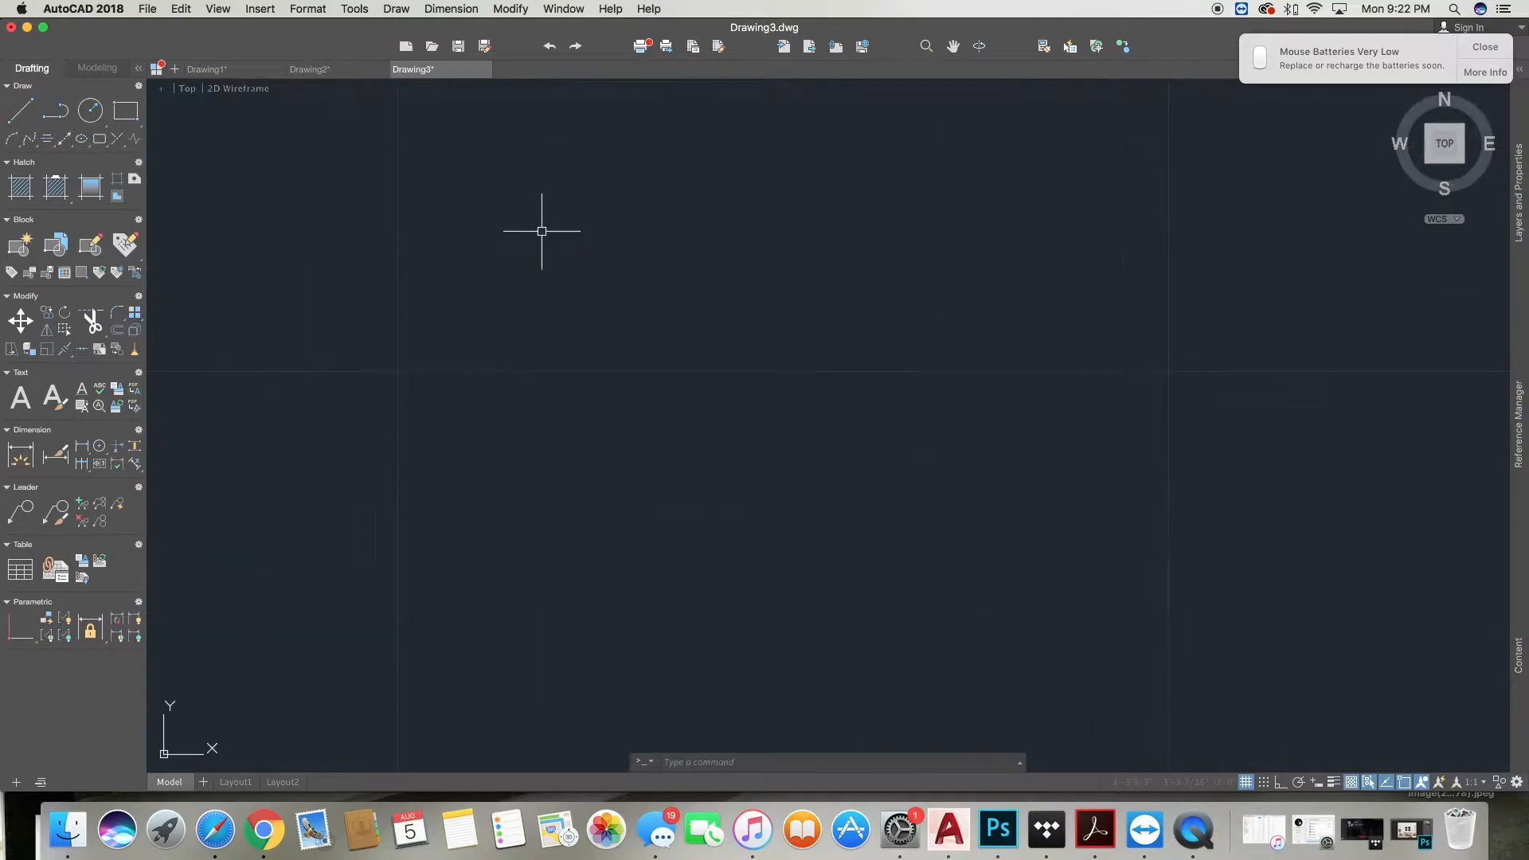
{"action": "mouse_move", "coordinate": [558, 237]}
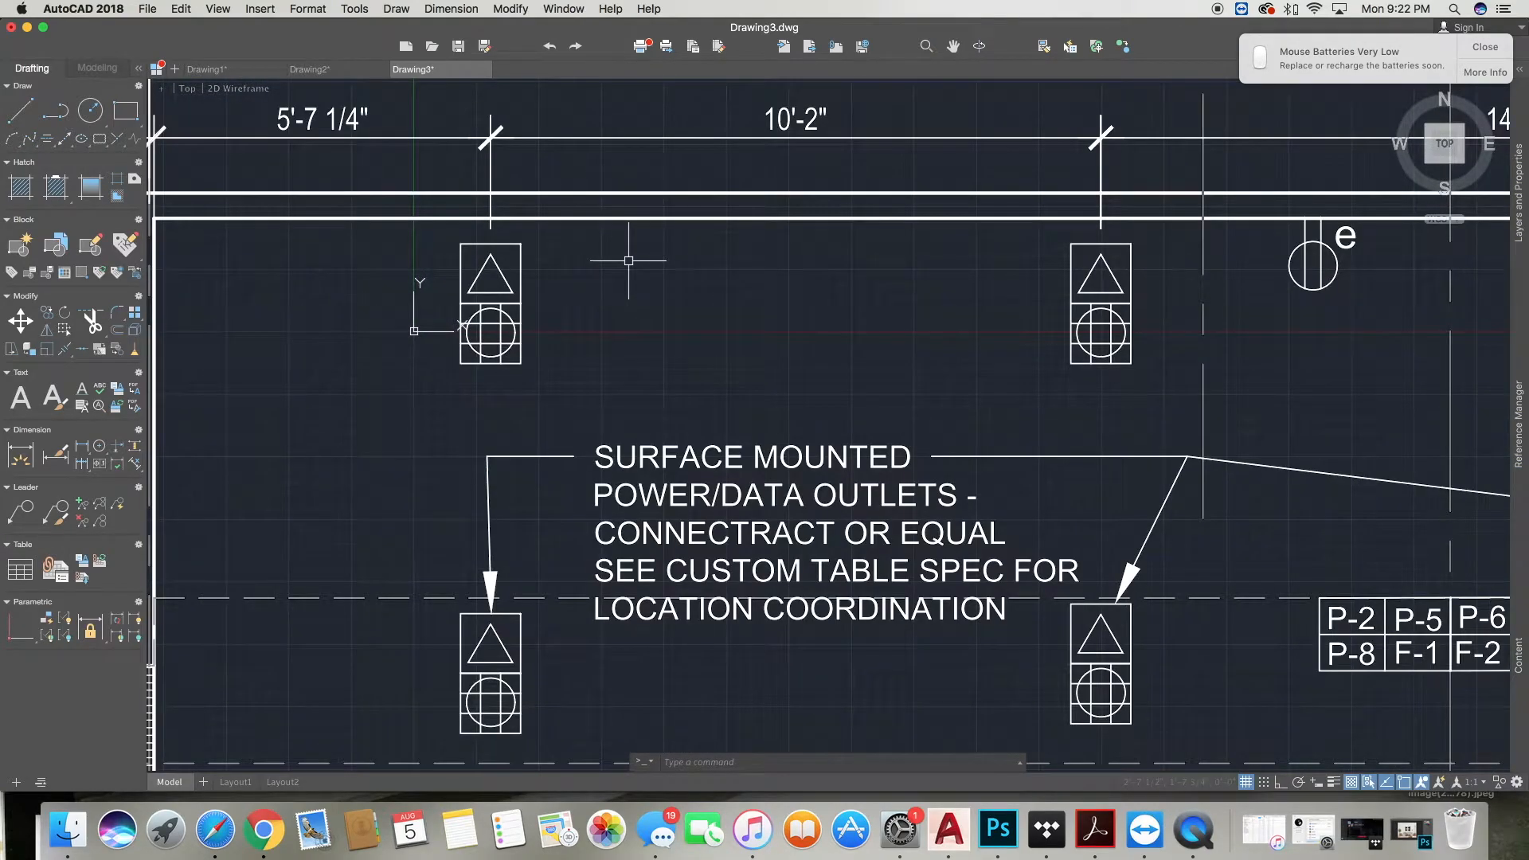
Dimension the outlet spacing and confirm it reads 122.0039 inches.
{"action": "type", "text": "di"}
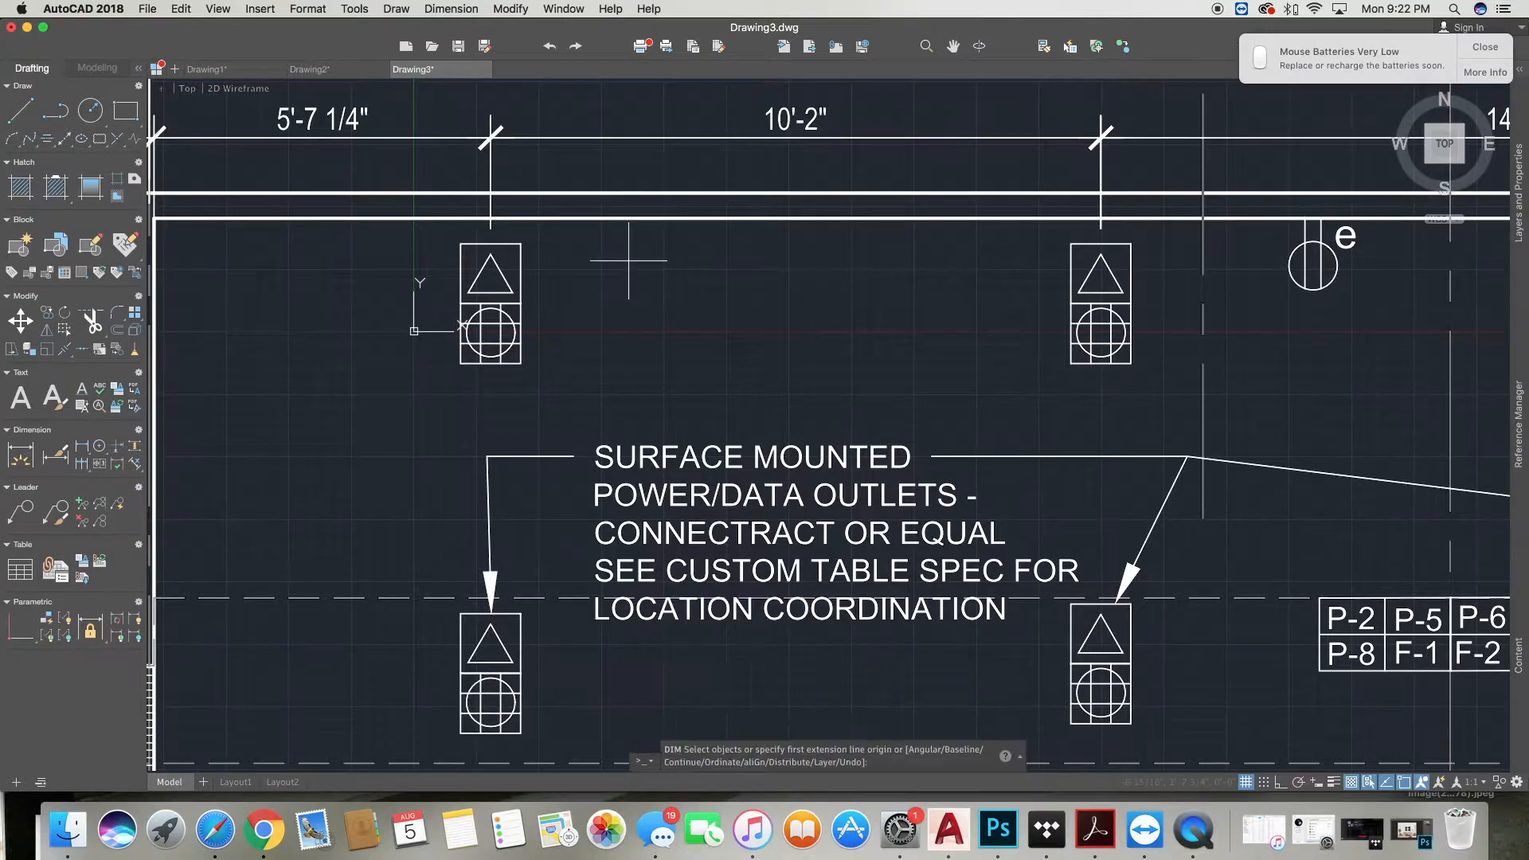
{"action": "mouse_move", "coordinate": [490, 256]}
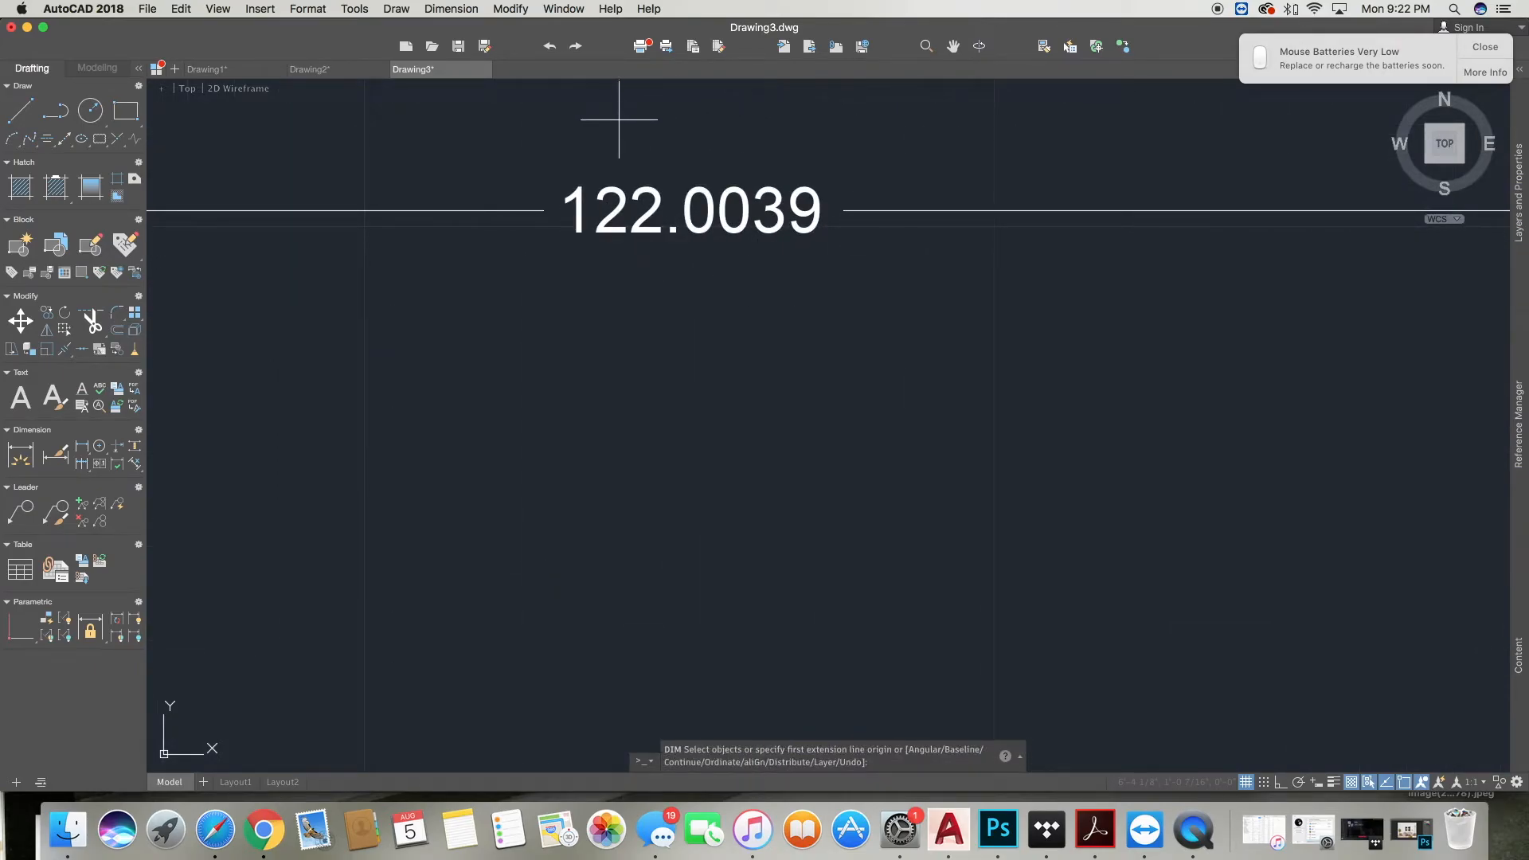
{"action": "mouse_move", "coordinate": [696, 154]}
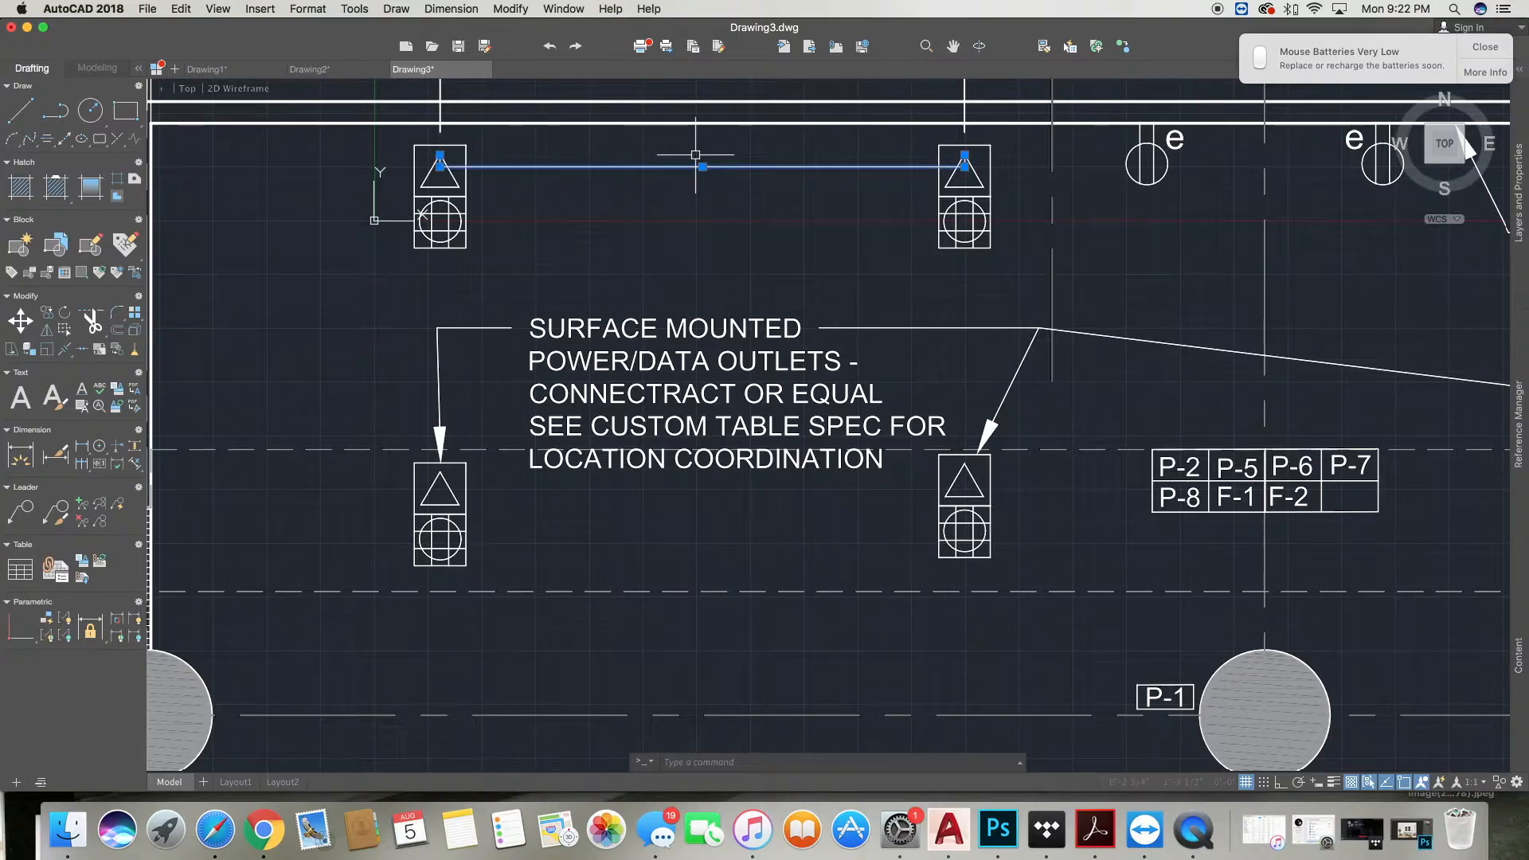
{"action": "scroll", "scroll_direction": "down", "scroll_amount": 3}
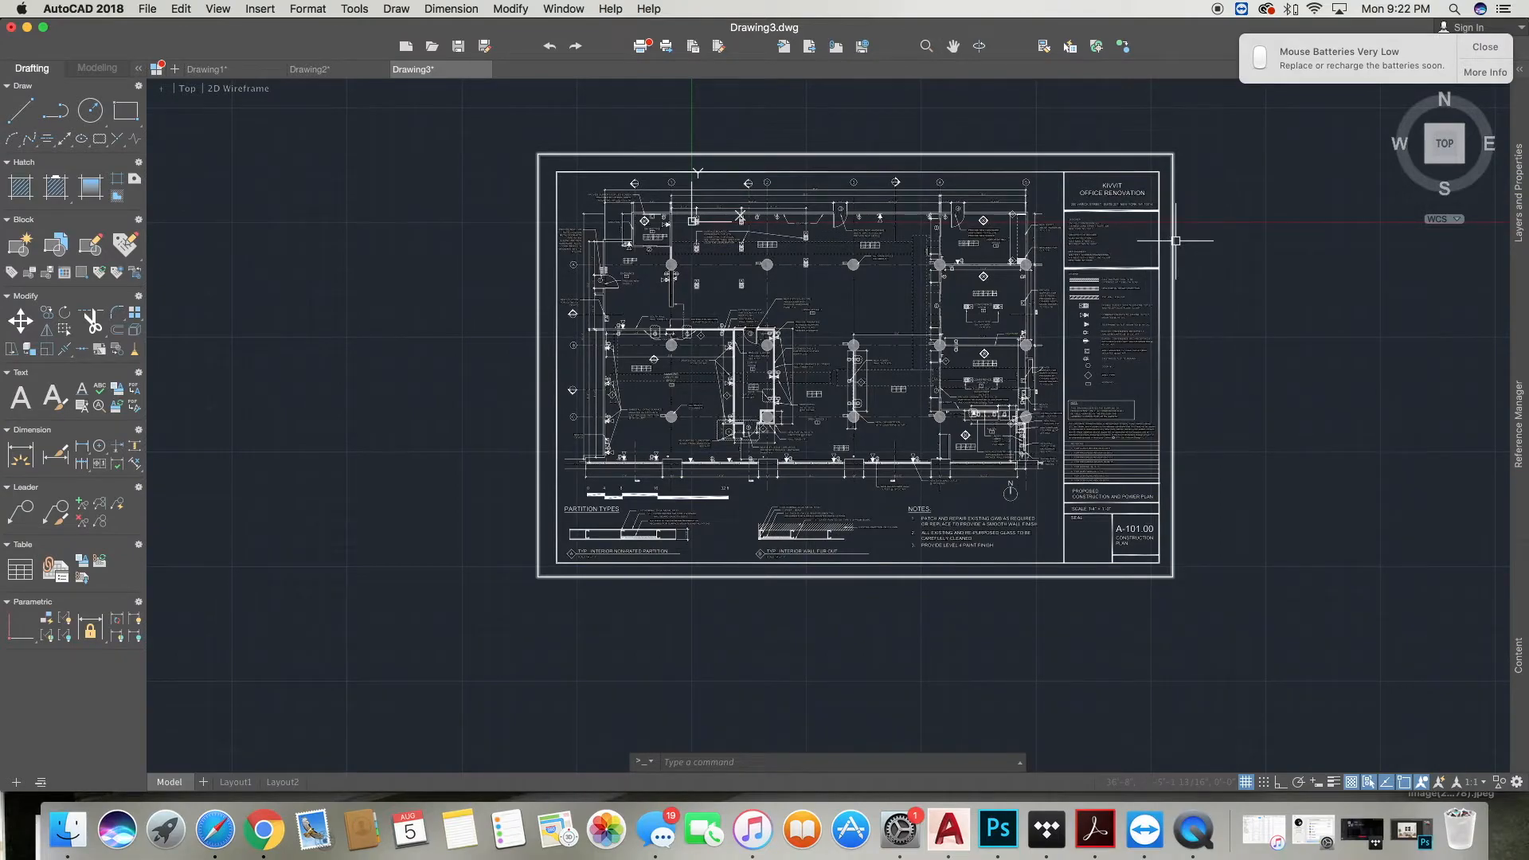
{"action": "mouse_move", "coordinate": [1221, 218]}
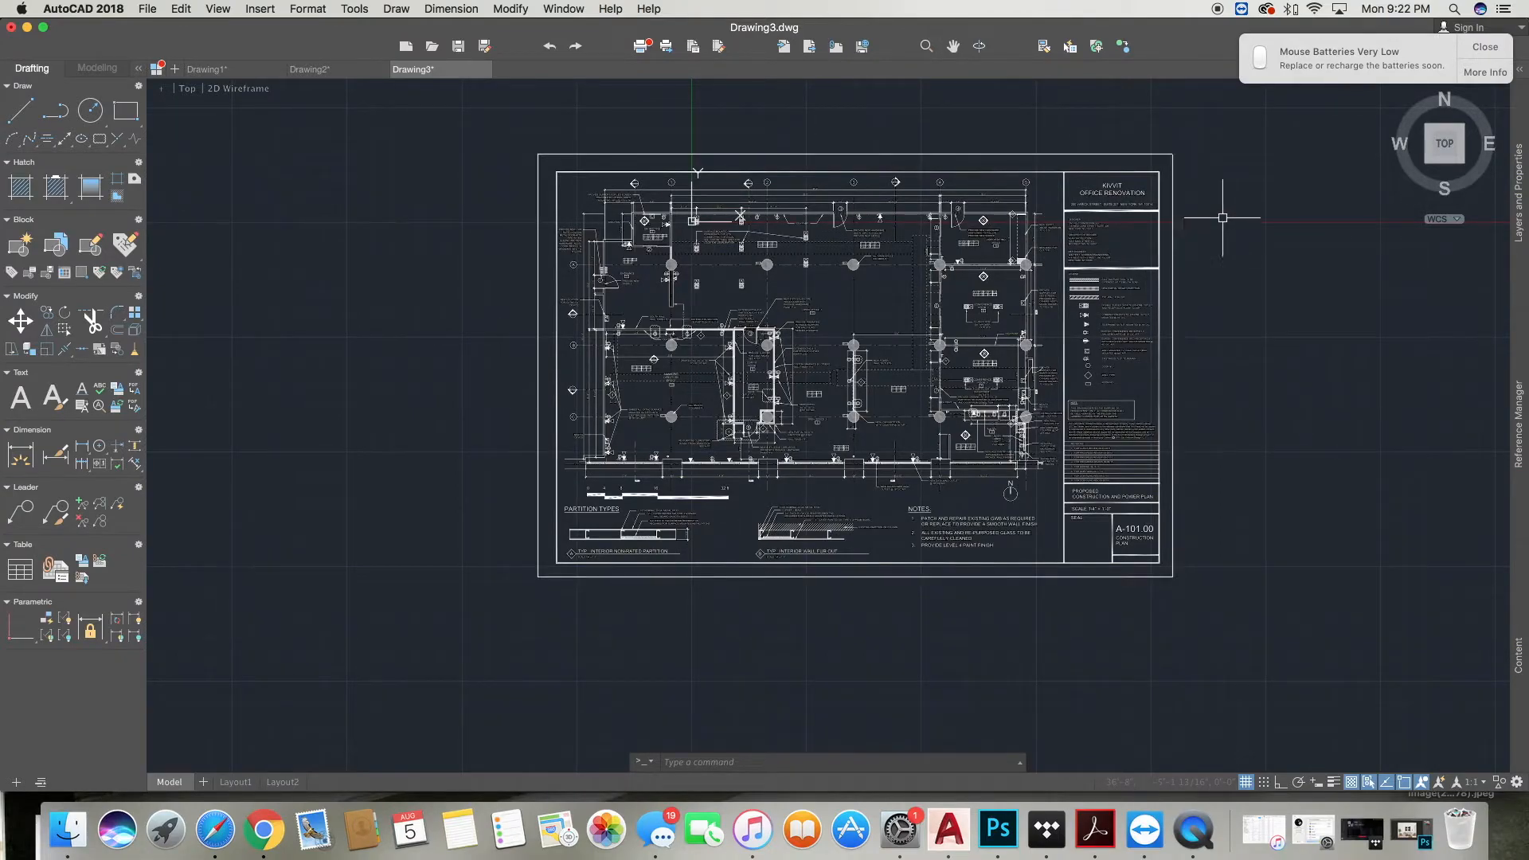
{"action": "mouse_move", "coordinate": [1230, 210]}
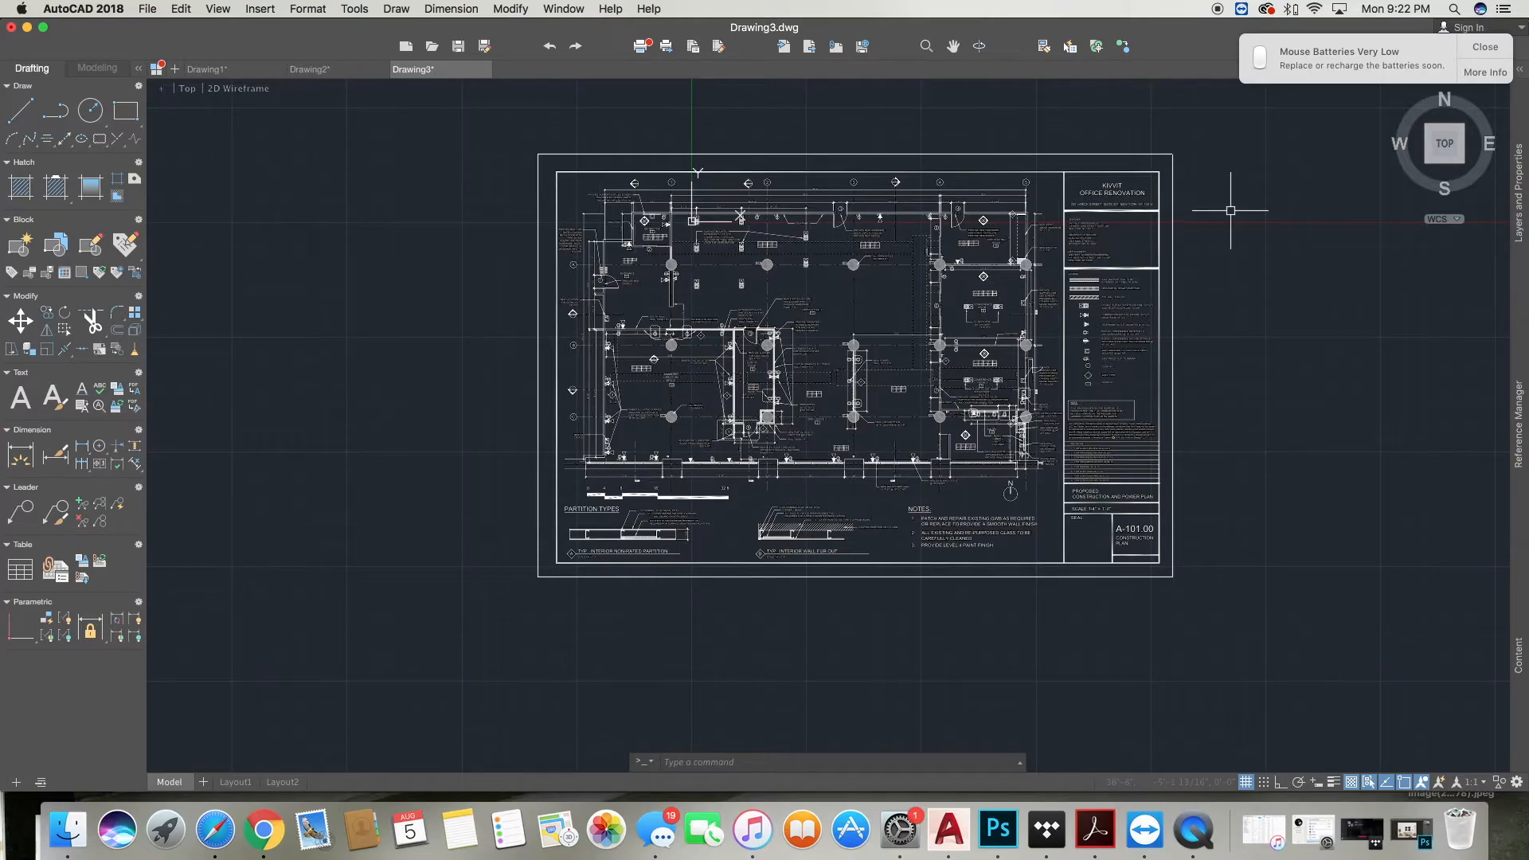
{"action": "mouse_move", "coordinate": [1237, 200]}
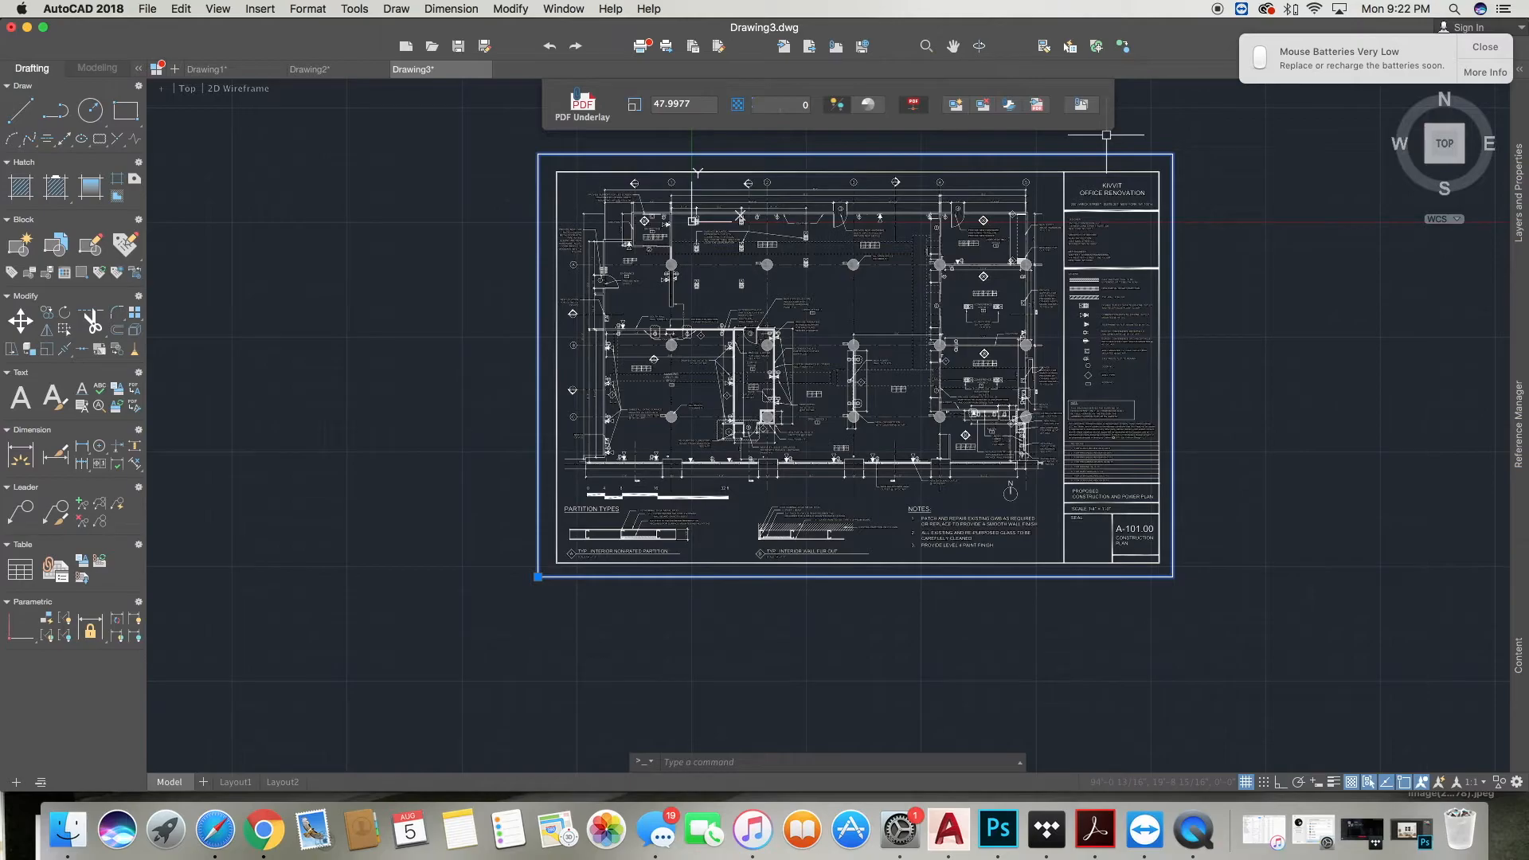
{"action": "mouse_move", "coordinate": [1092, 142]}
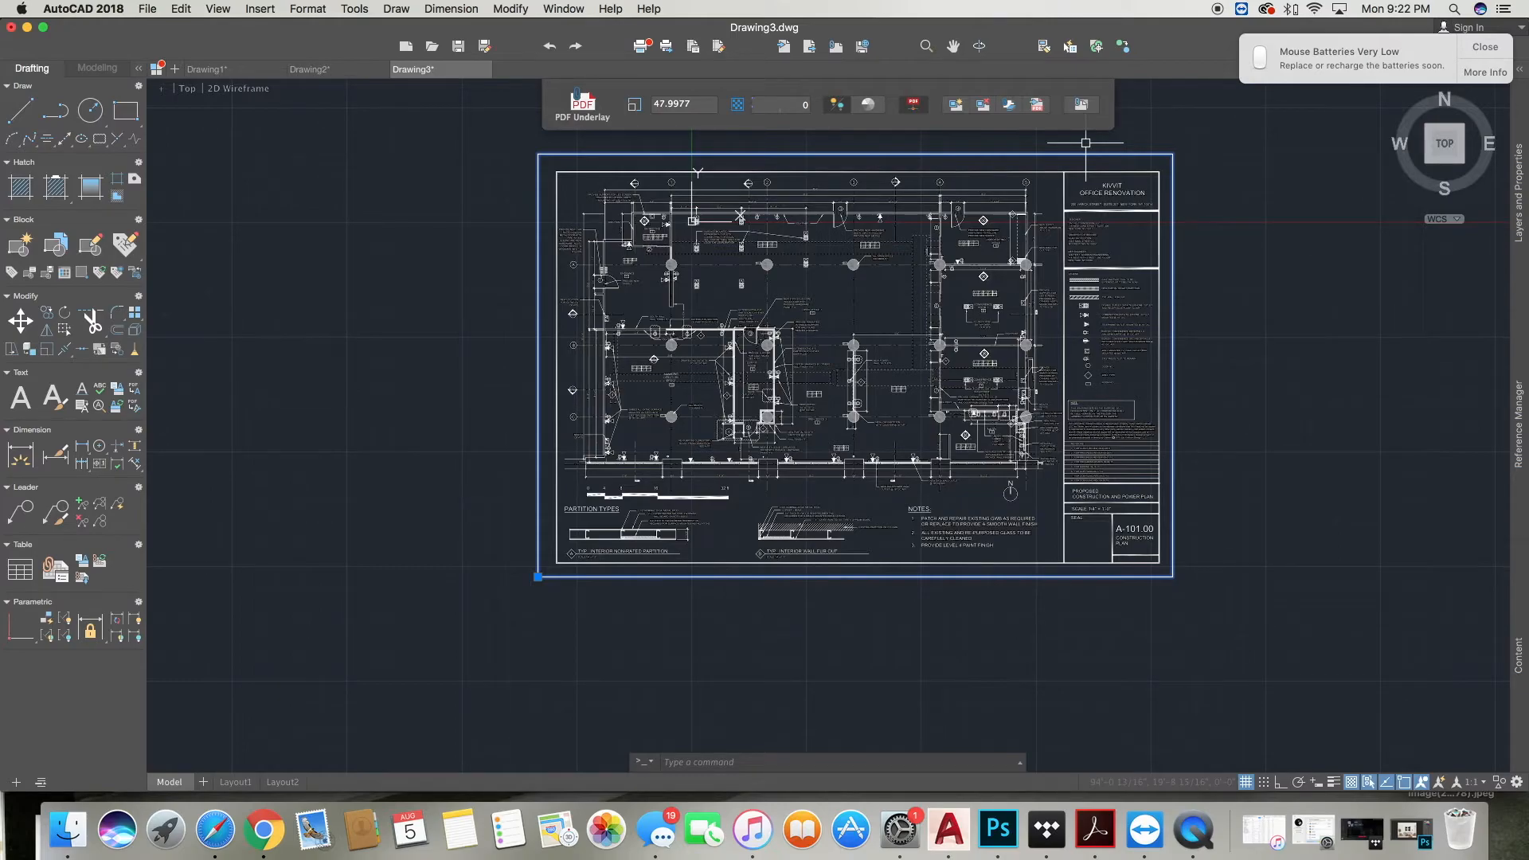
{"action": "mouse_move", "coordinate": [1042, 115]}
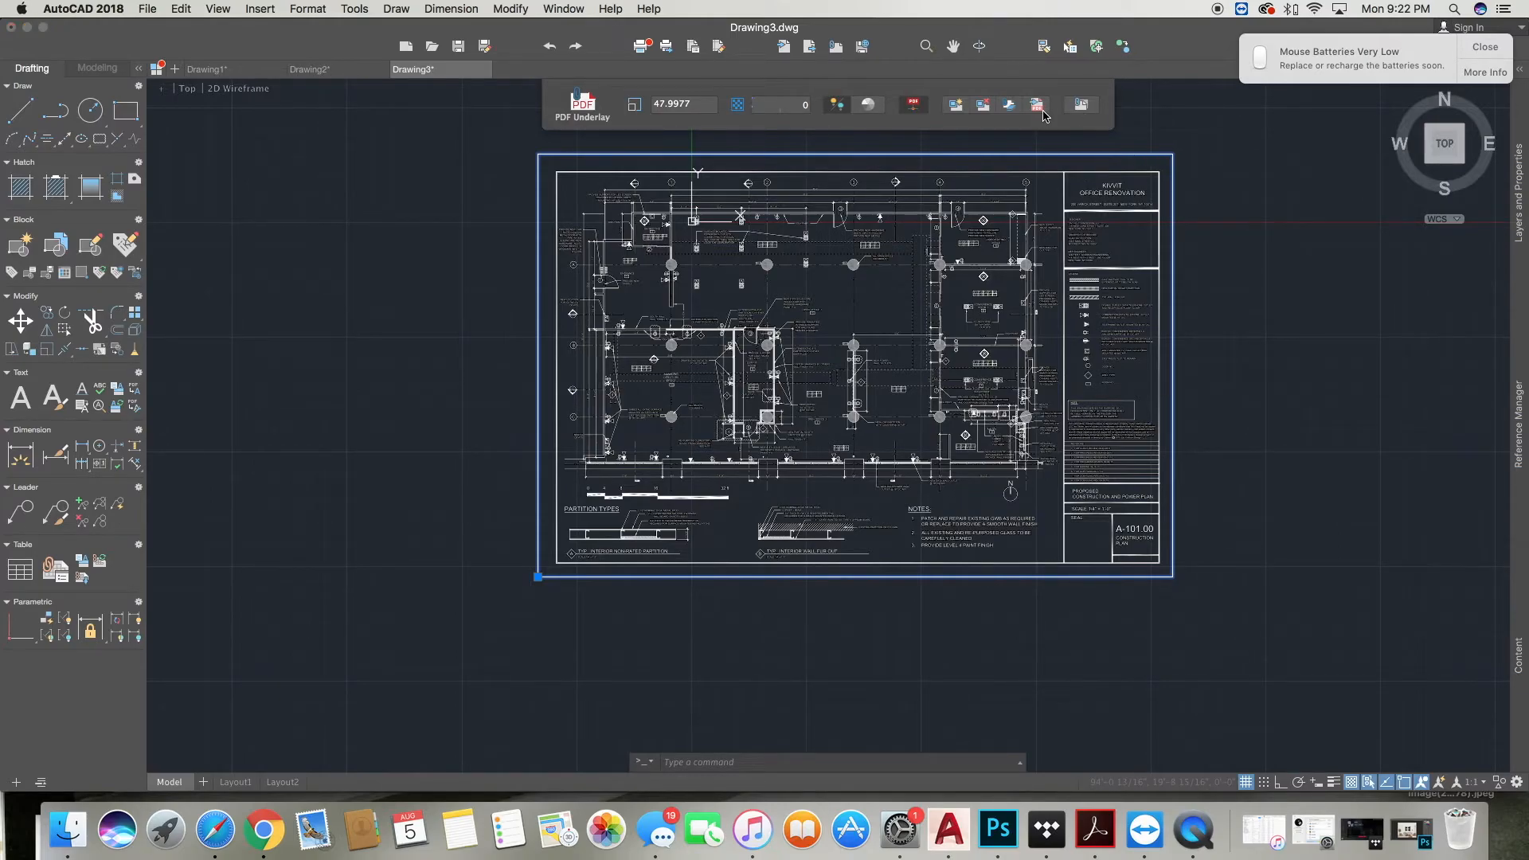
{"action": "mouse_move", "coordinate": [1037, 104]}
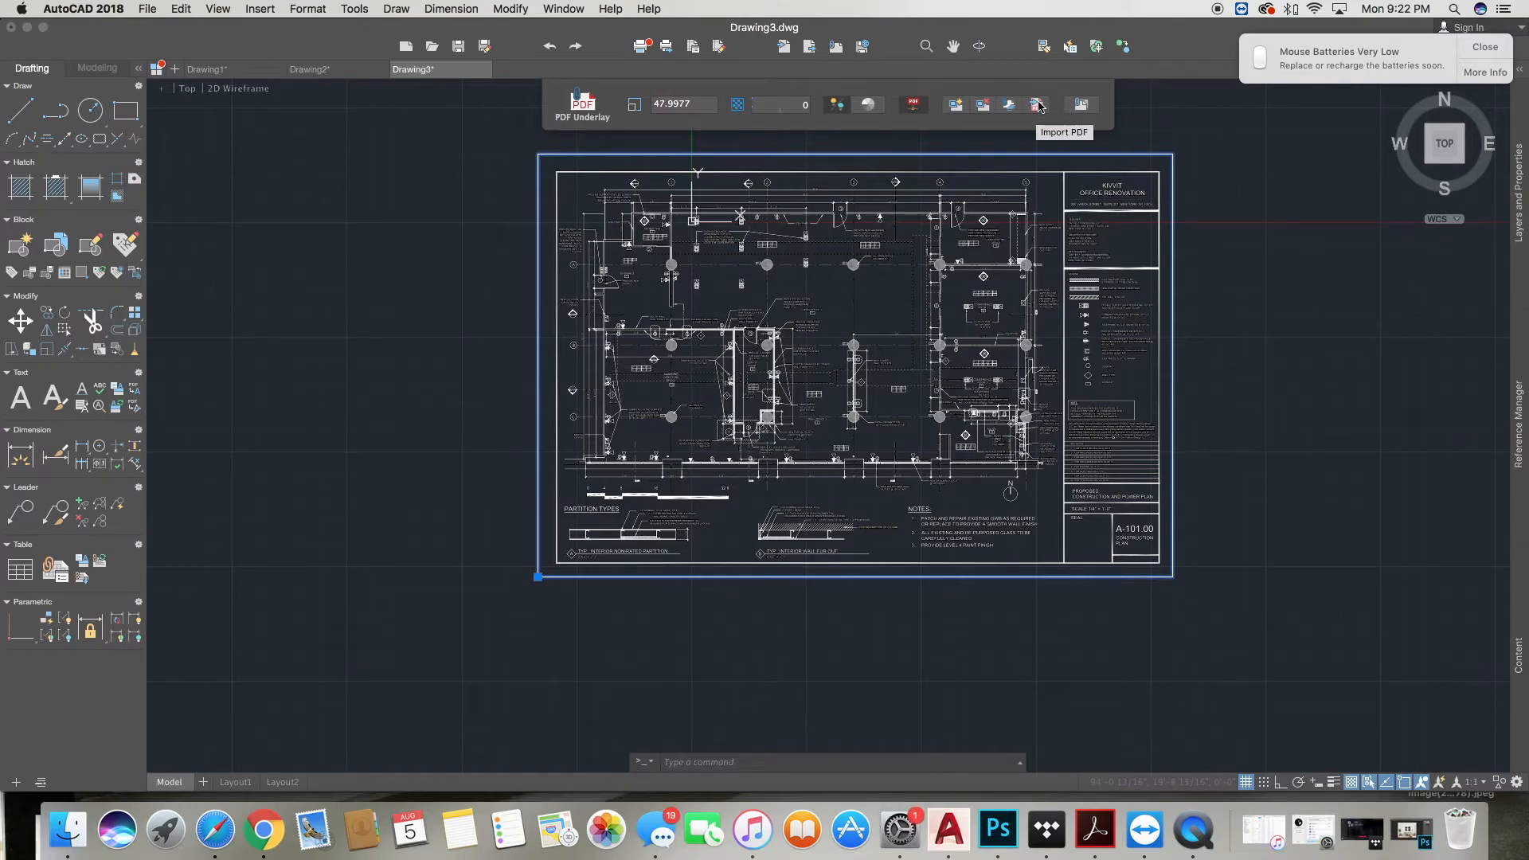
Start PDF Import with the whole sheet enclosed from top-left to bottom-right.
{"action": "left_click", "coordinate": [1036, 105]}
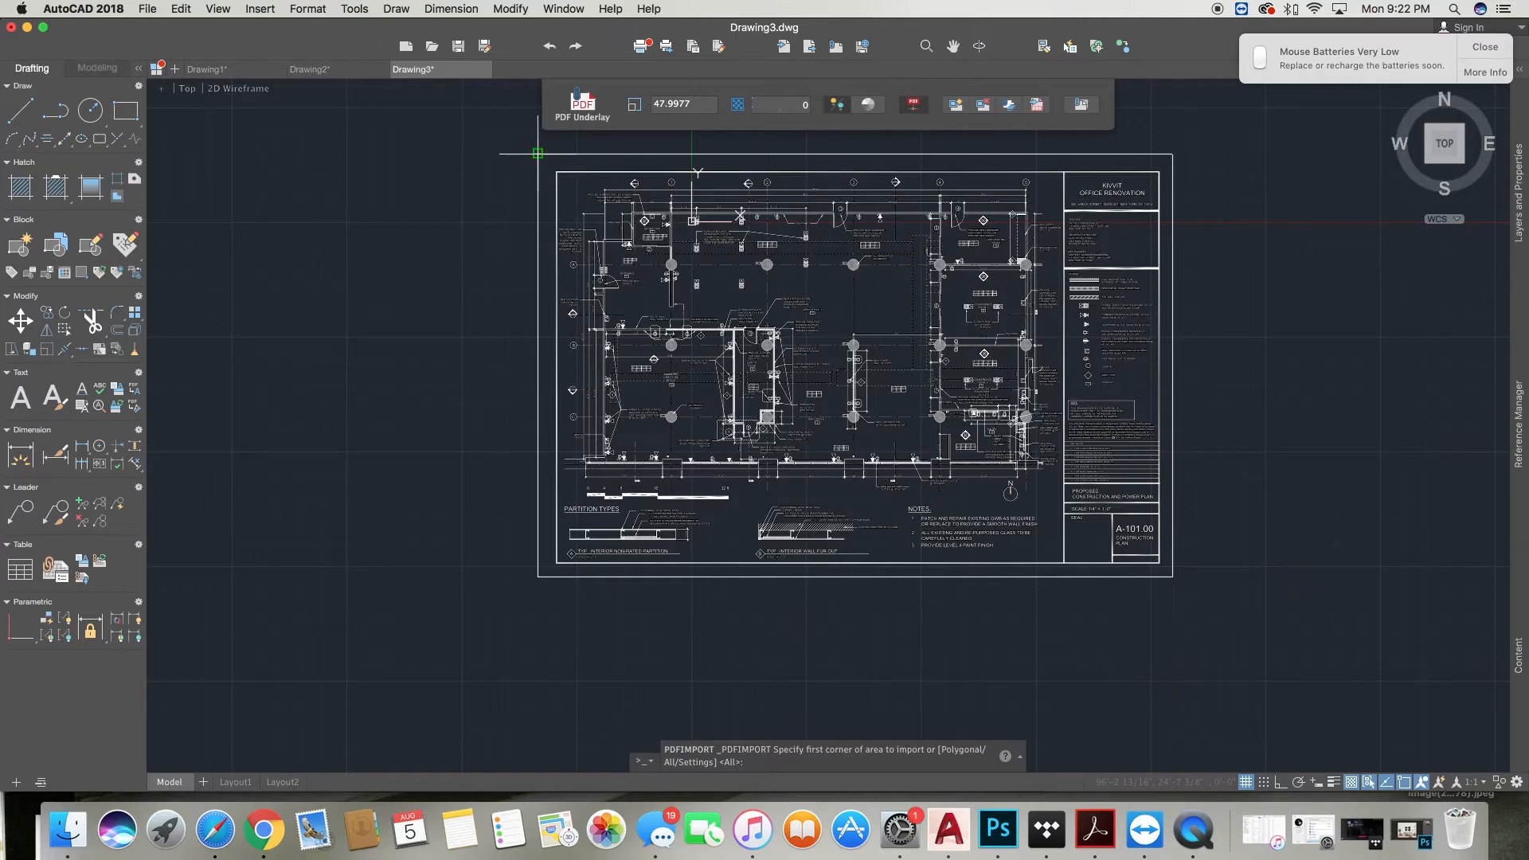
{"action": "left_click", "coordinate": [537, 153]}
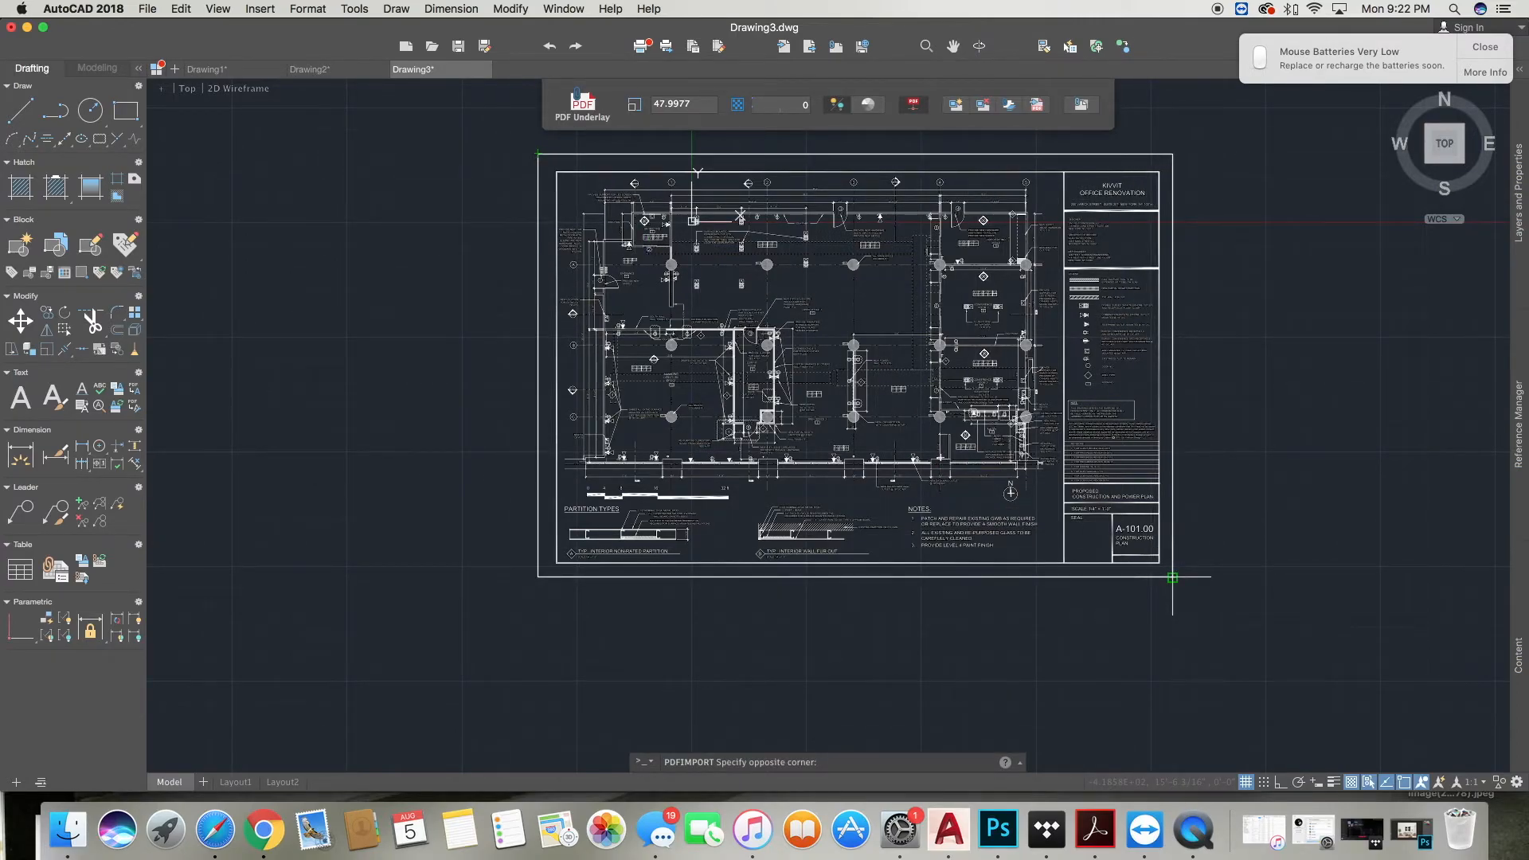
{"action": "left_click", "coordinate": [1172, 577]}
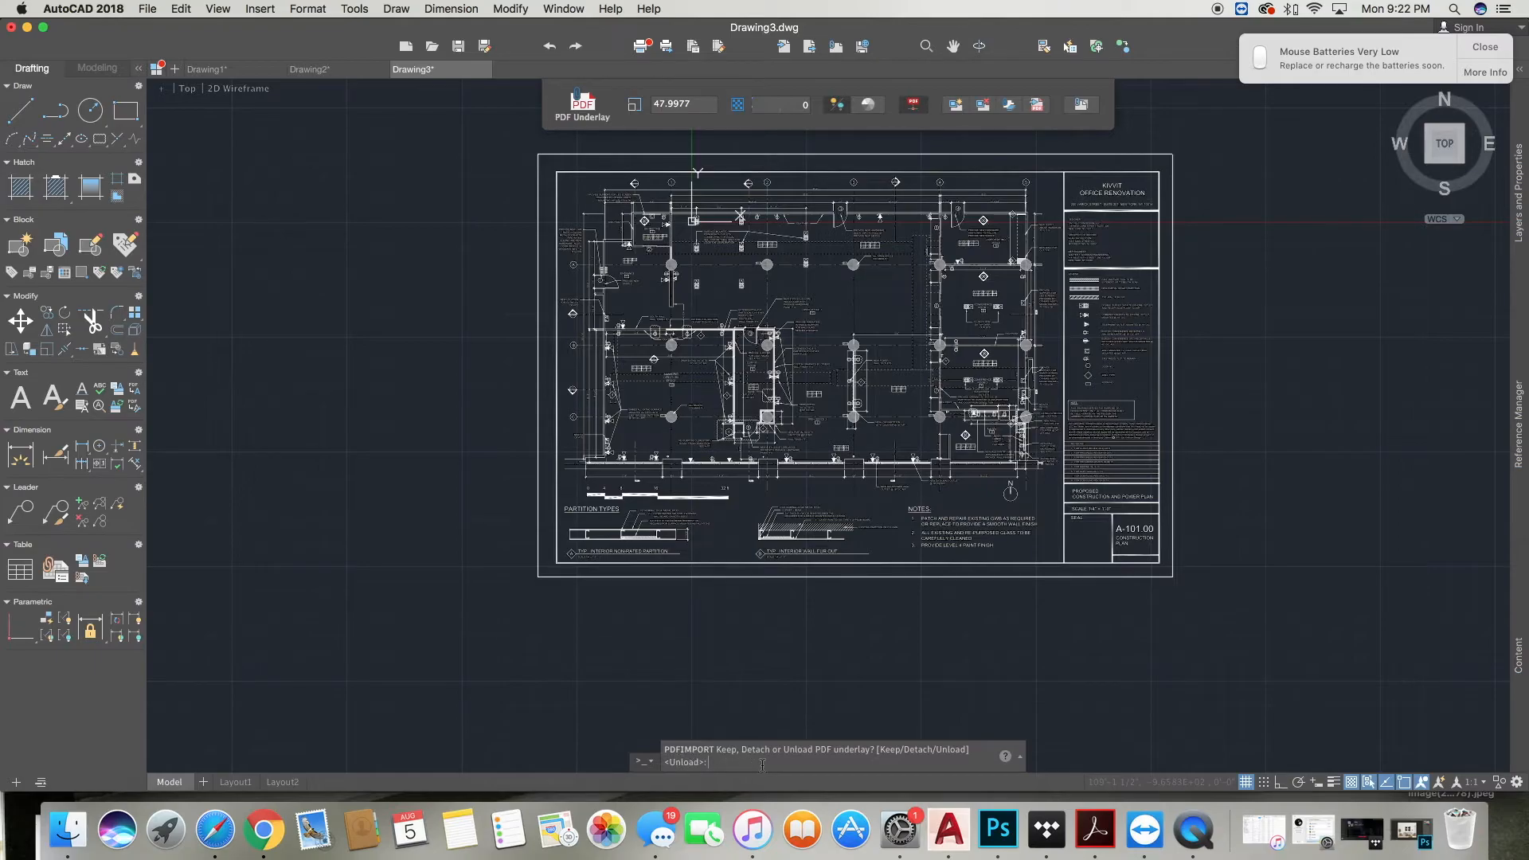
{"action": "mouse_move", "coordinate": [573, 756]}
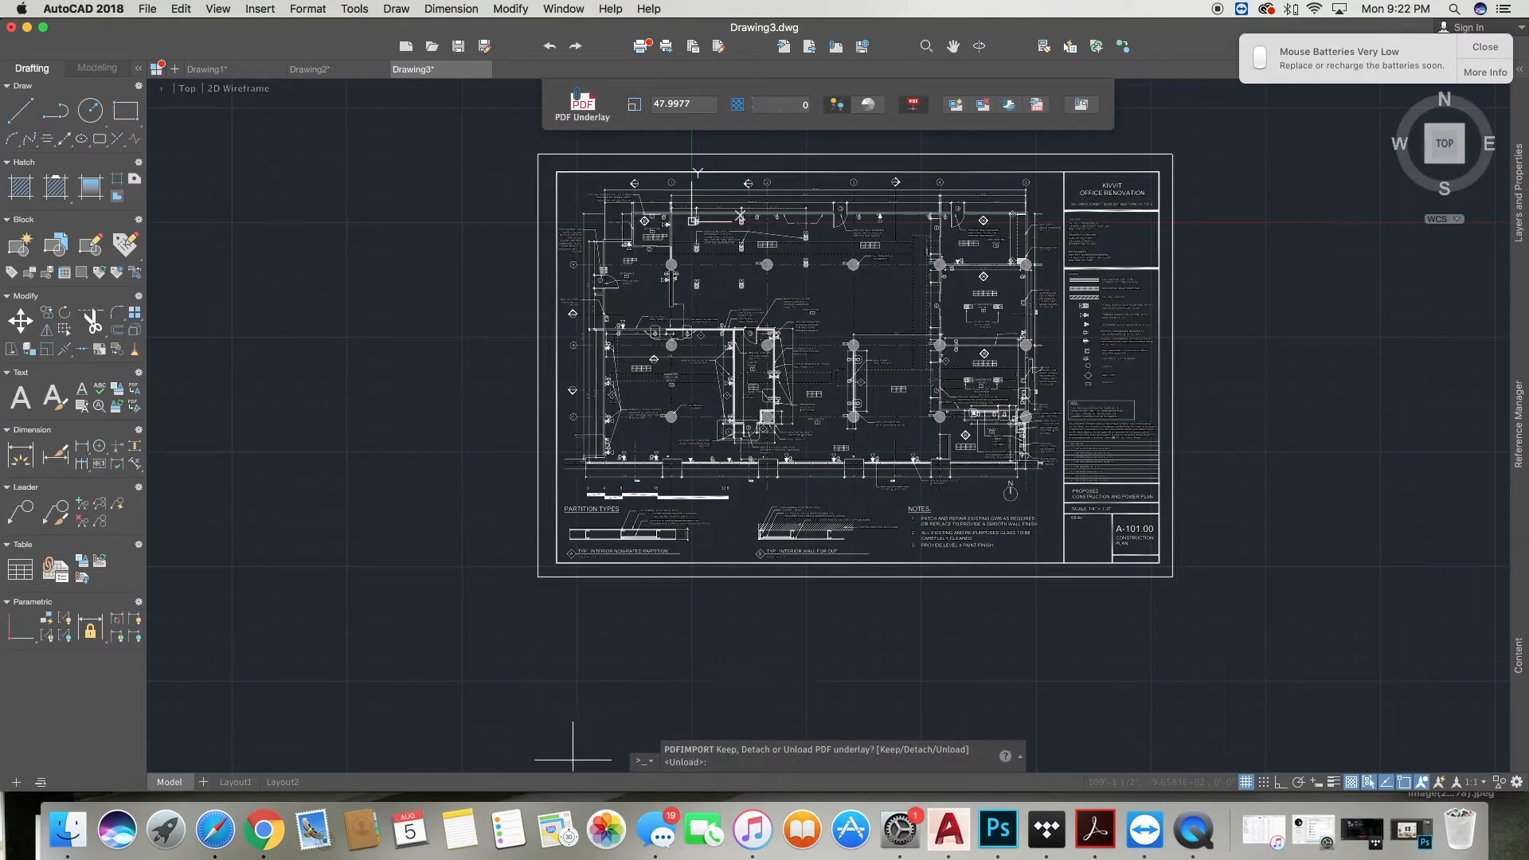
{"action": "mouse_move", "coordinate": [631, 687]}
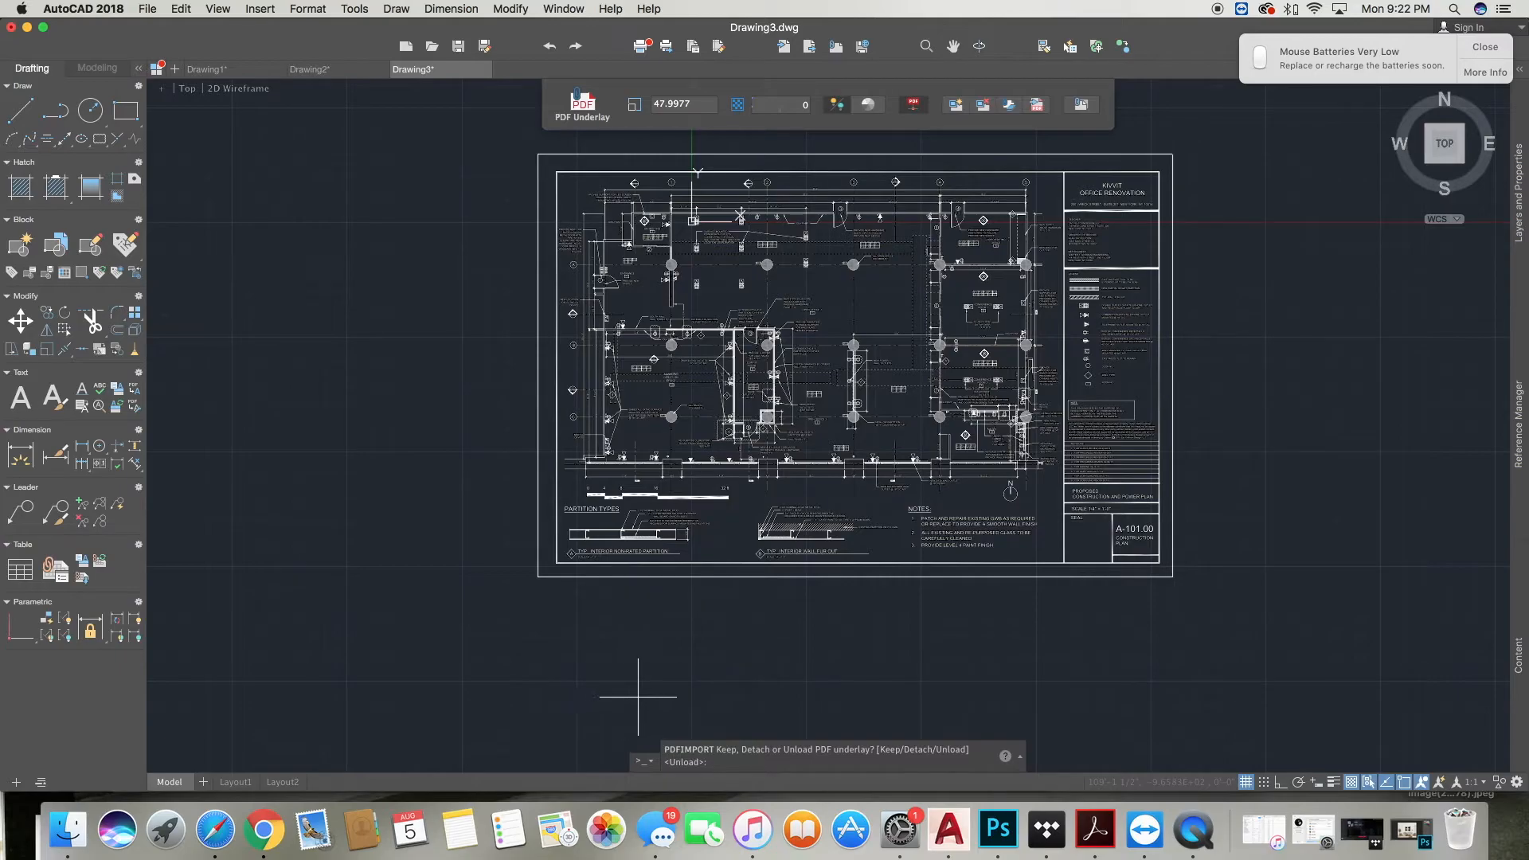
Unload the underlay to finish the import as editable lines and text.
{"action": "type", "text": "unload"}
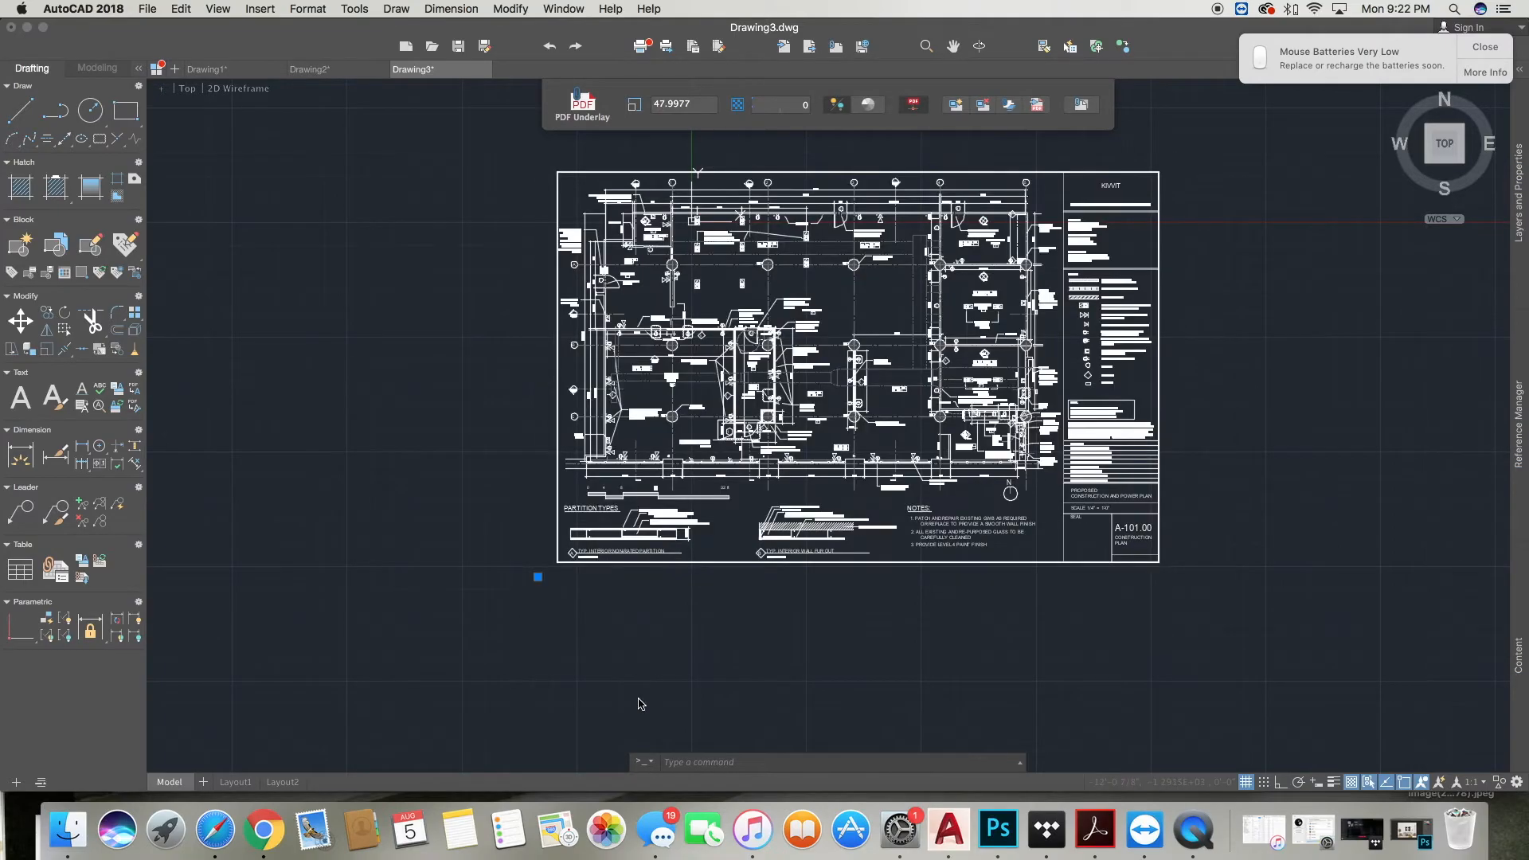
{"action": "mouse_move", "coordinate": [1316, 246]}
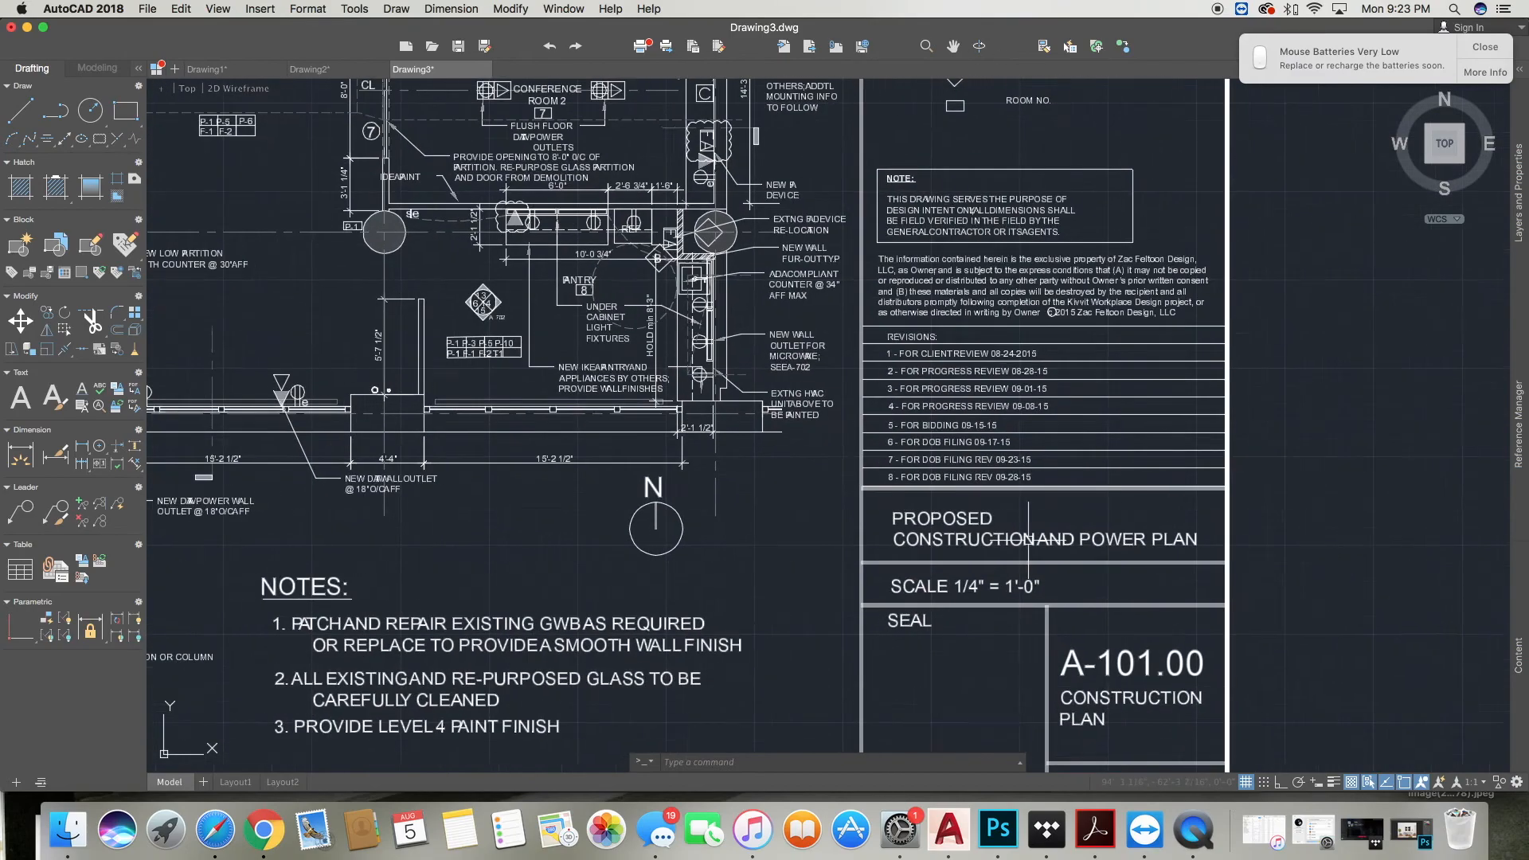
{"action": "left_click", "coordinate": [147, 9]}
{"action": "type", "text": "200 Varick"}
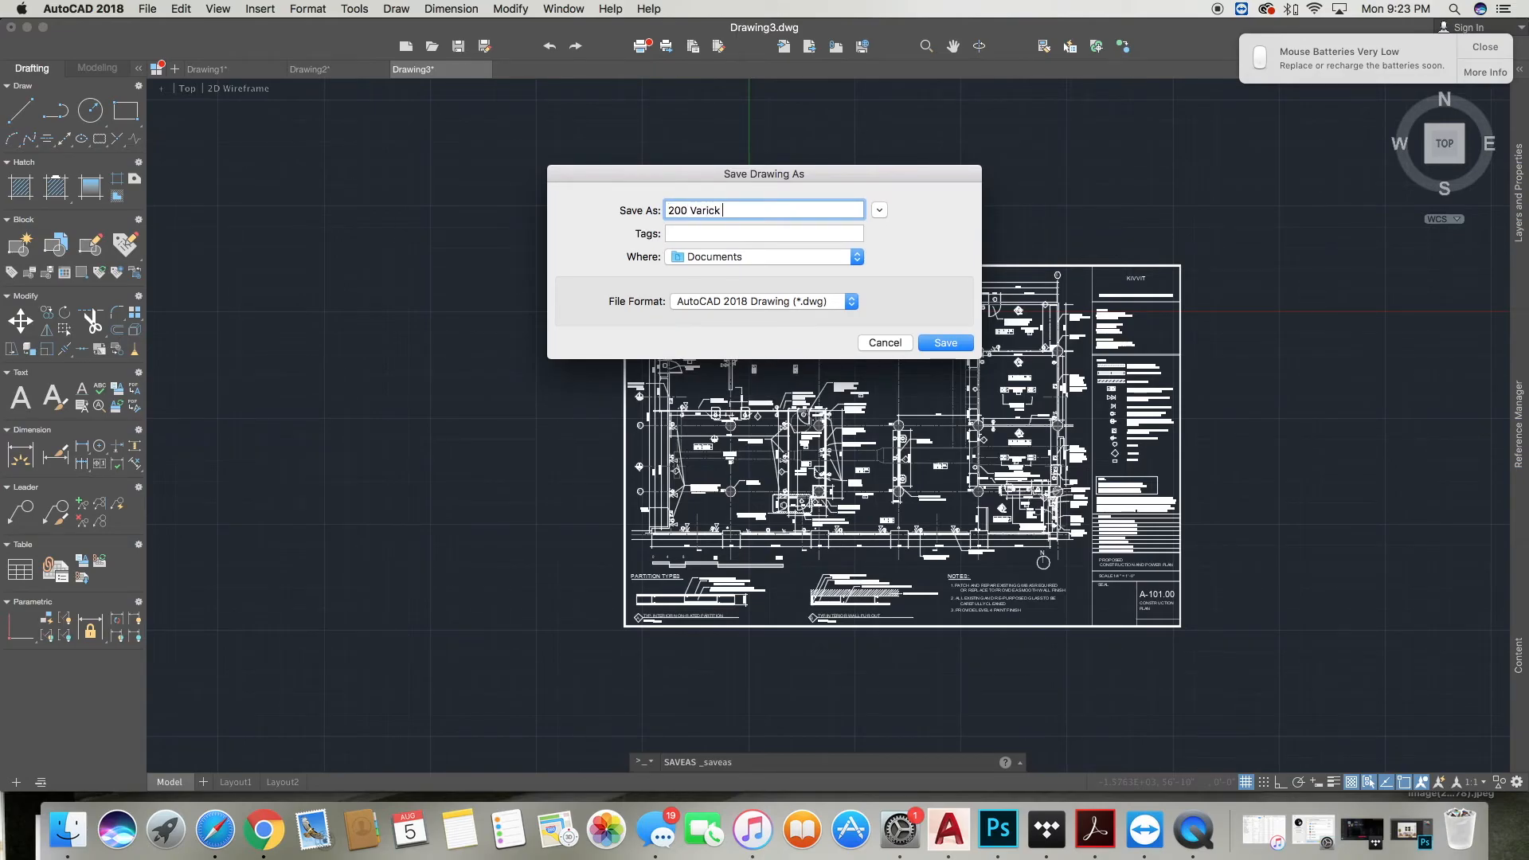
Name the DWG file '200 Varick Explosd' in the Documents folder.
{"action": "type", "text": "Explosd"}
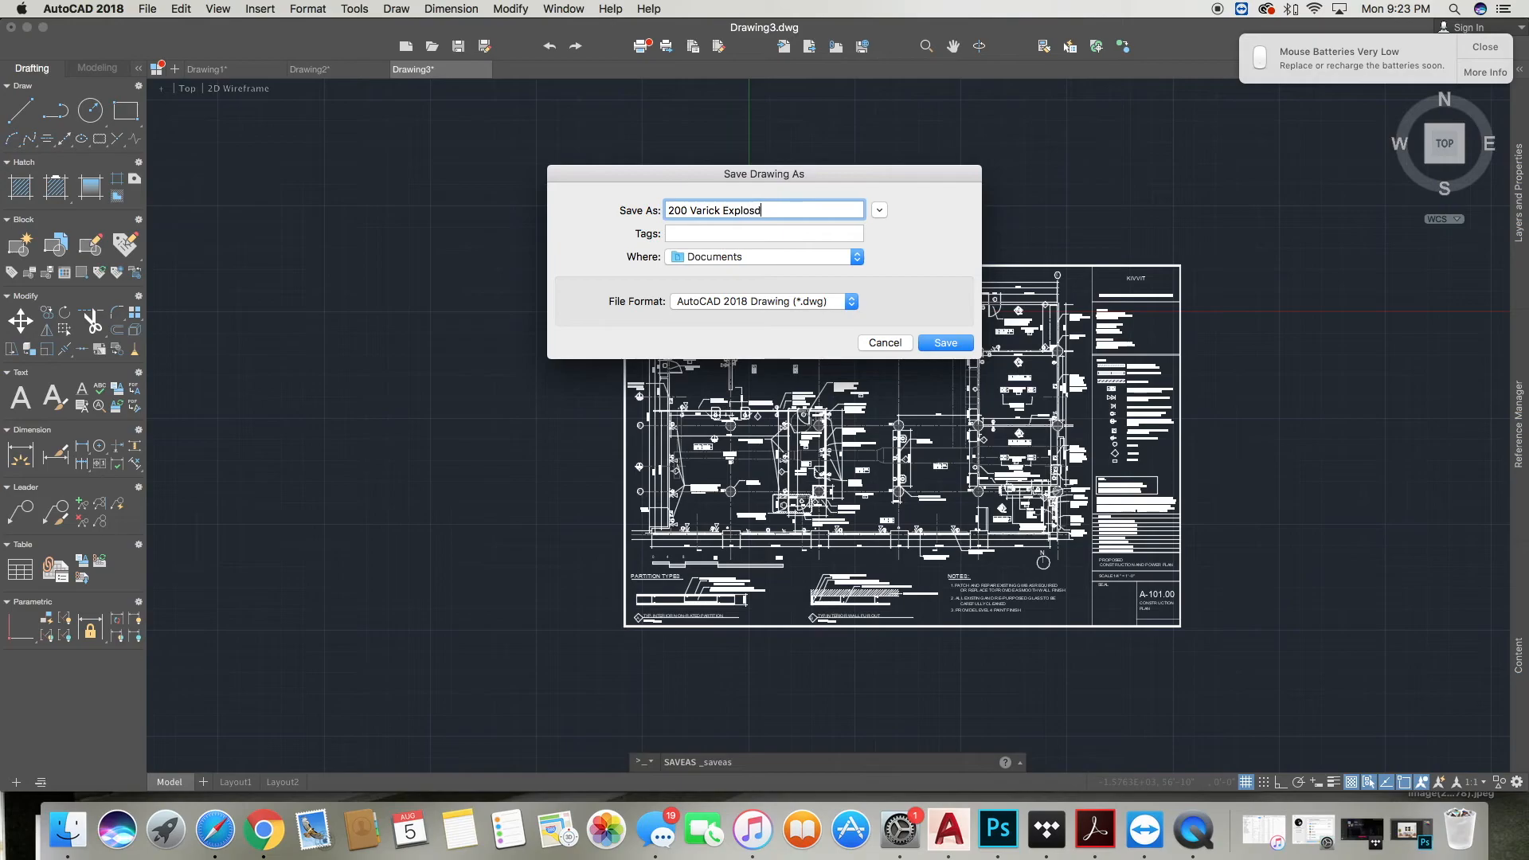